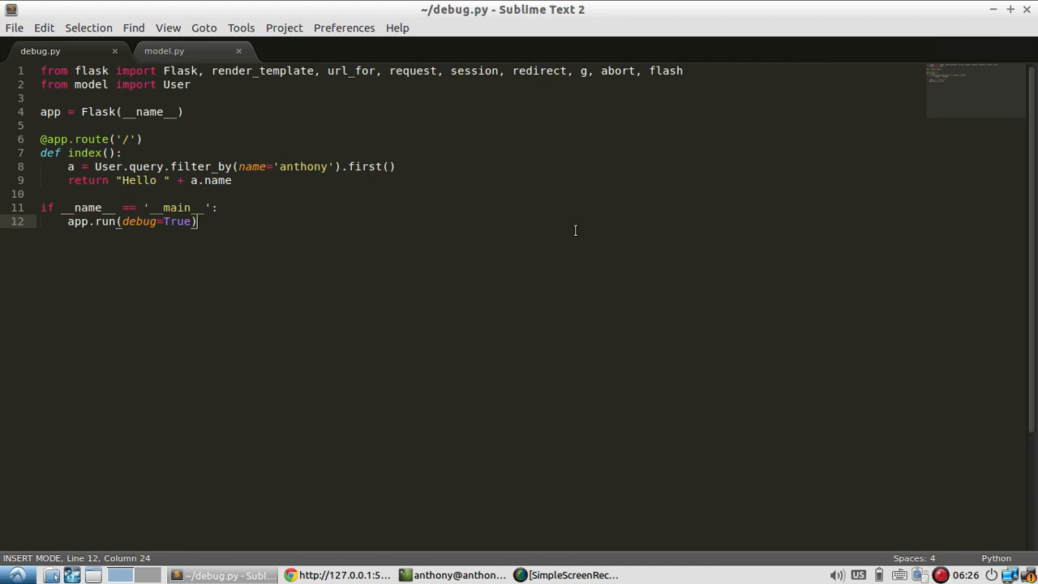
pyautogui.moveTo(321, 156)
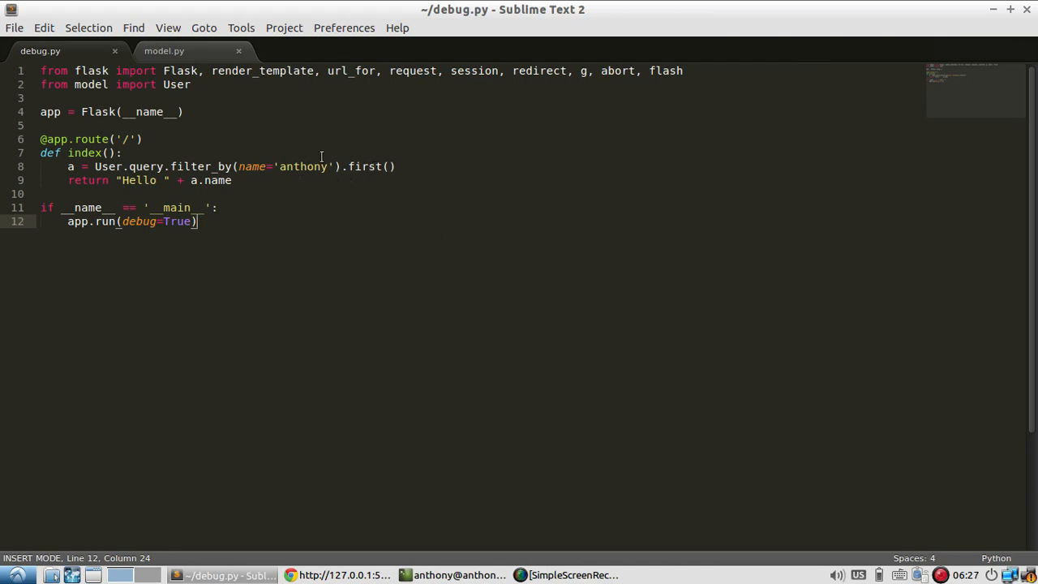
pyautogui.moveTo(408, 222)
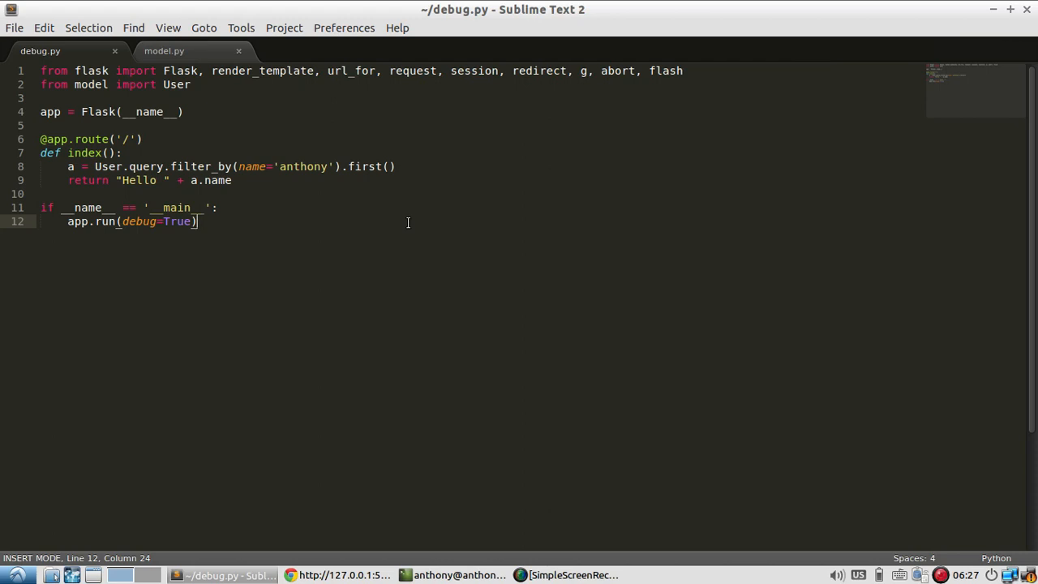
# Copy gist lines 2–23, from the get_debug_queries import to return response, then go back to debug.py
pyautogui.click(344, 574)
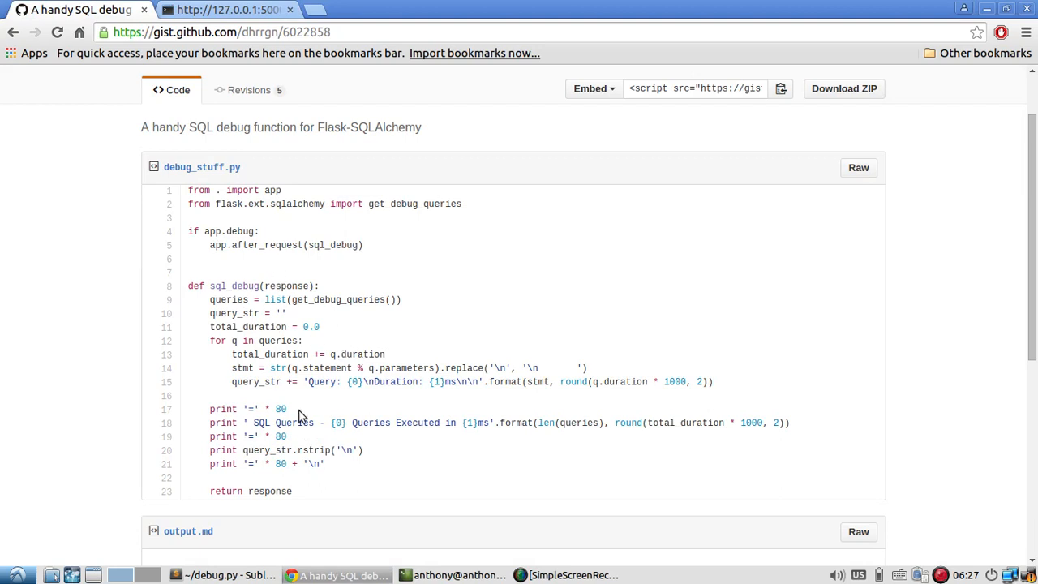
pyautogui.moveTo(339, 328)
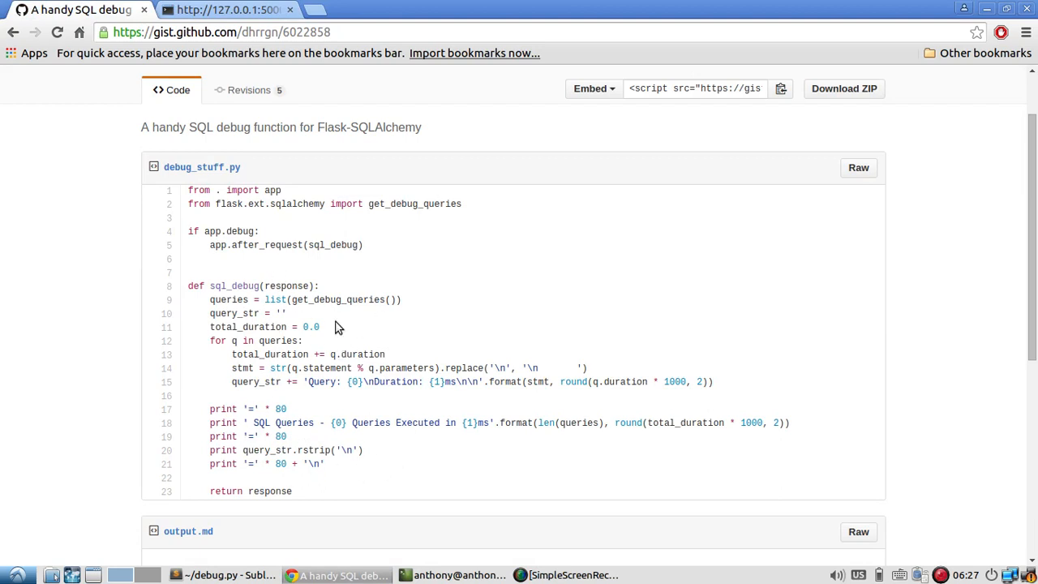
pyautogui.moveTo(243, 324)
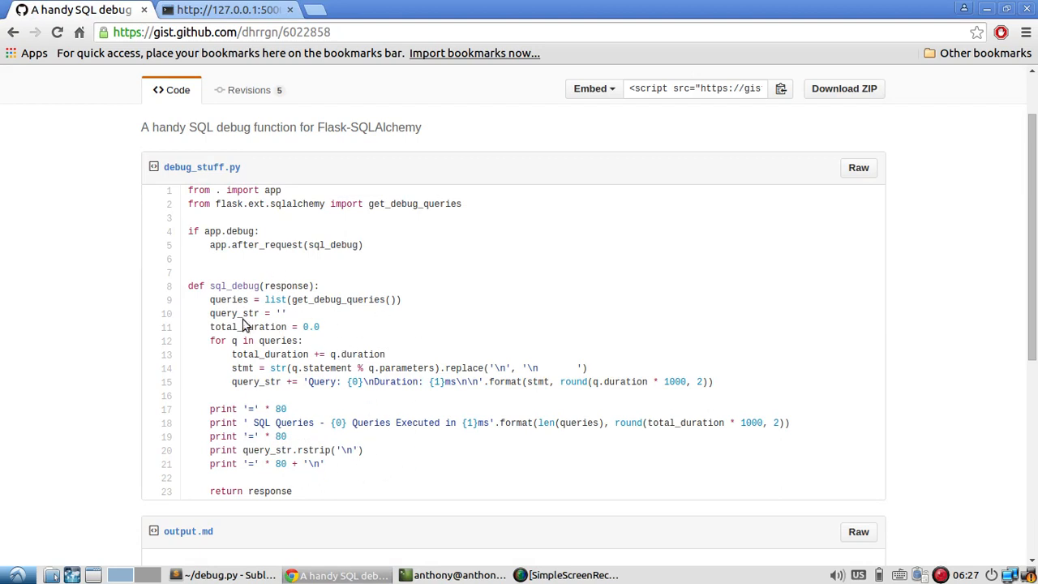
pyautogui.moveTo(288, 495)
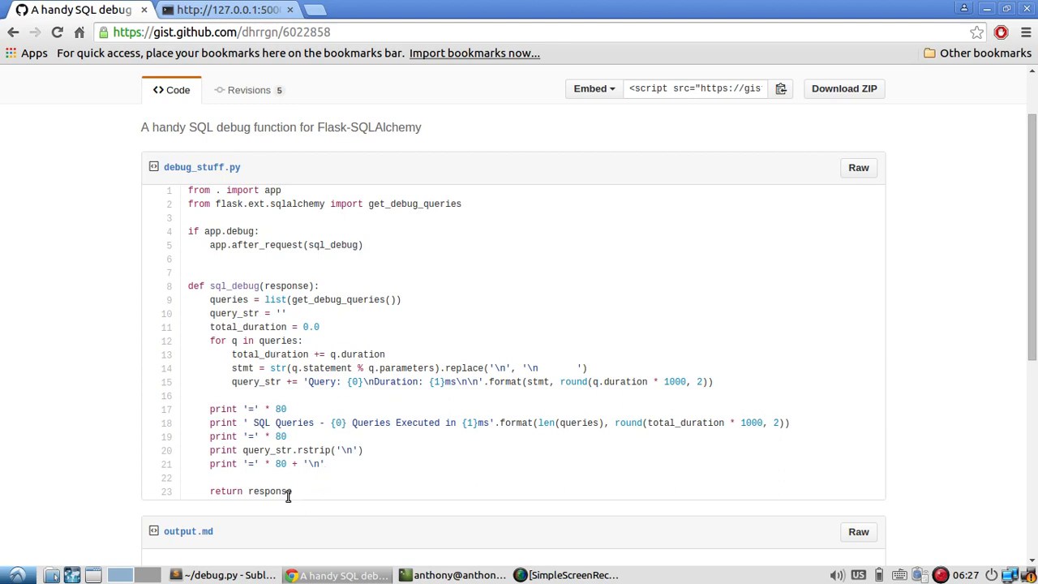
pyautogui.moveTo(211, 232); pyautogui.dragTo(292, 490)
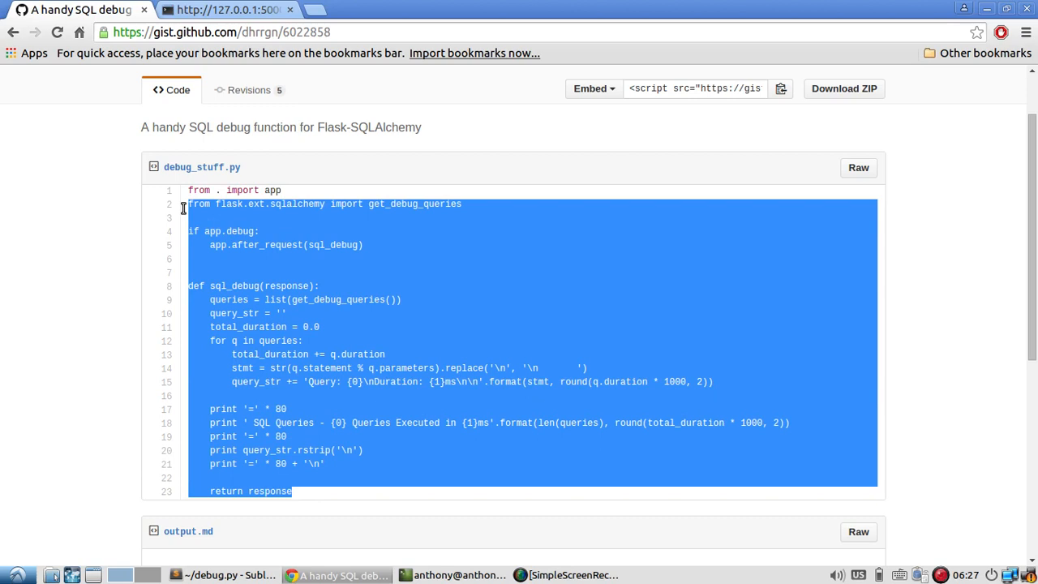
pyautogui.moveTo(244, 311)
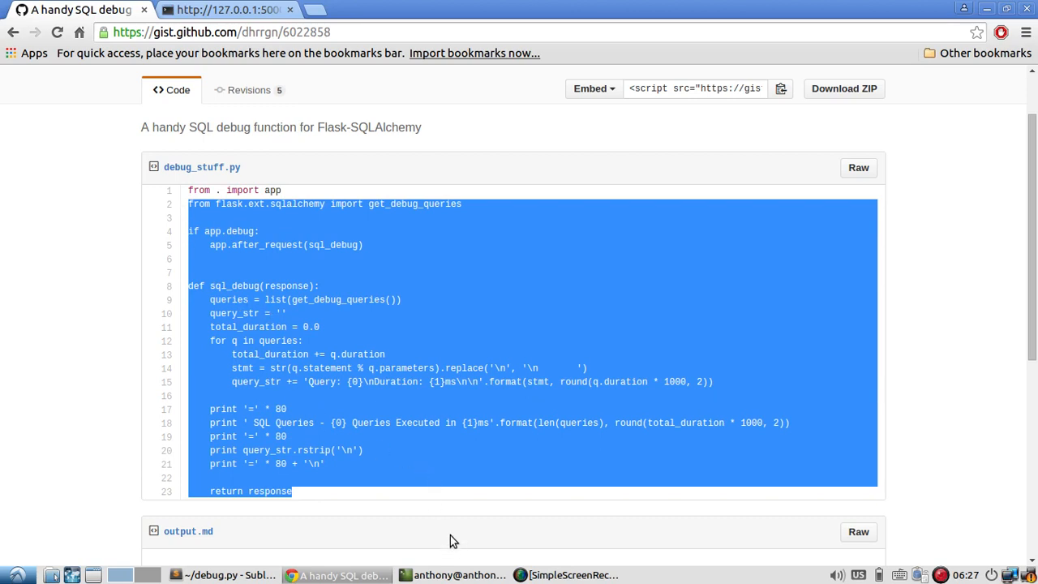
pyautogui.moveTo(408, 532)
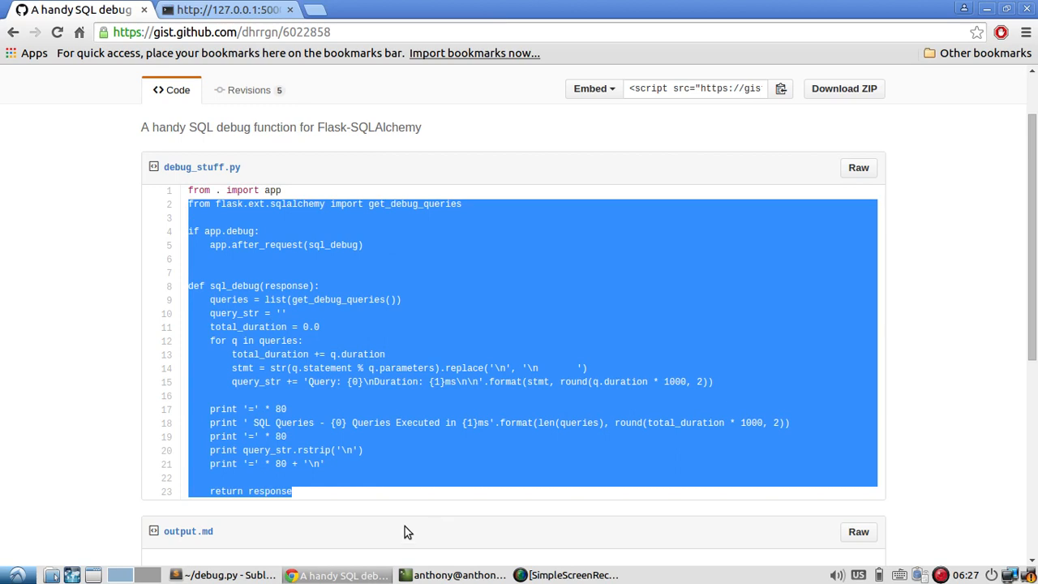
pyautogui.moveTo(349, 501)
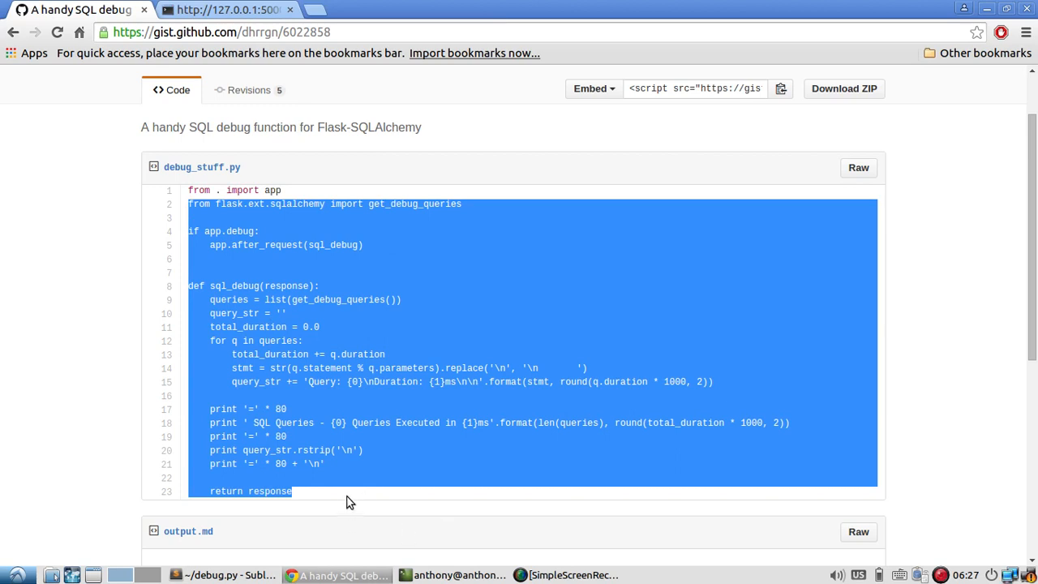
pyautogui.click(223, 574)
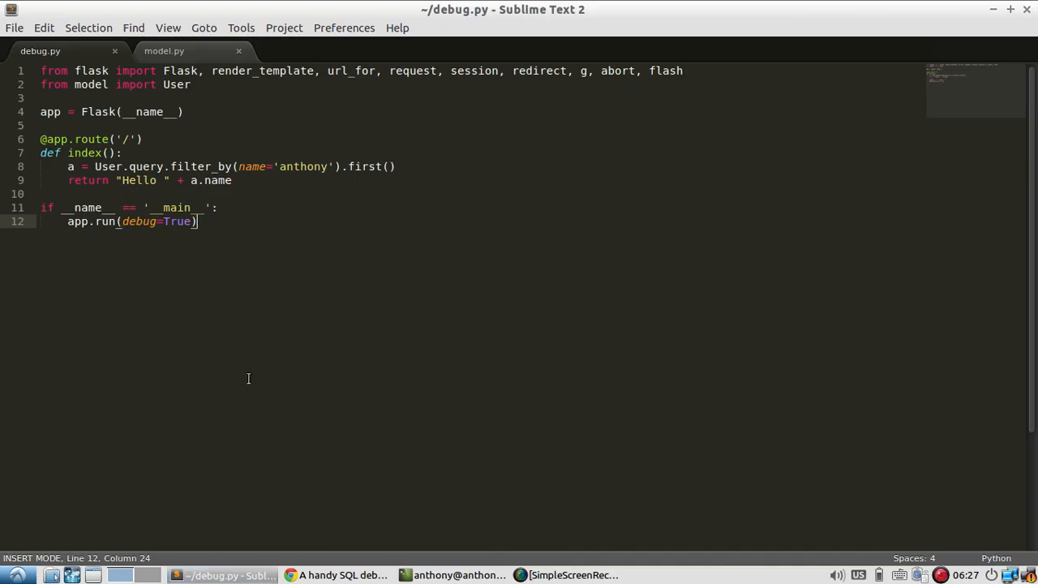
# Paste sql_debug below the index view, import get_debug_queries at top, register after_request, and save
pyautogui.click(232, 180)
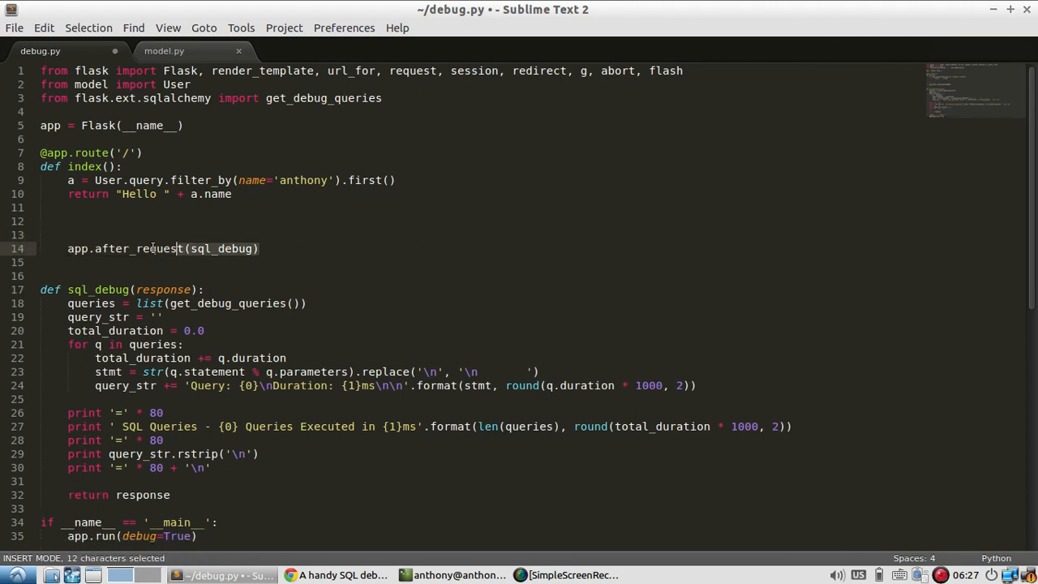
pyautogui.press('ctrl+x')
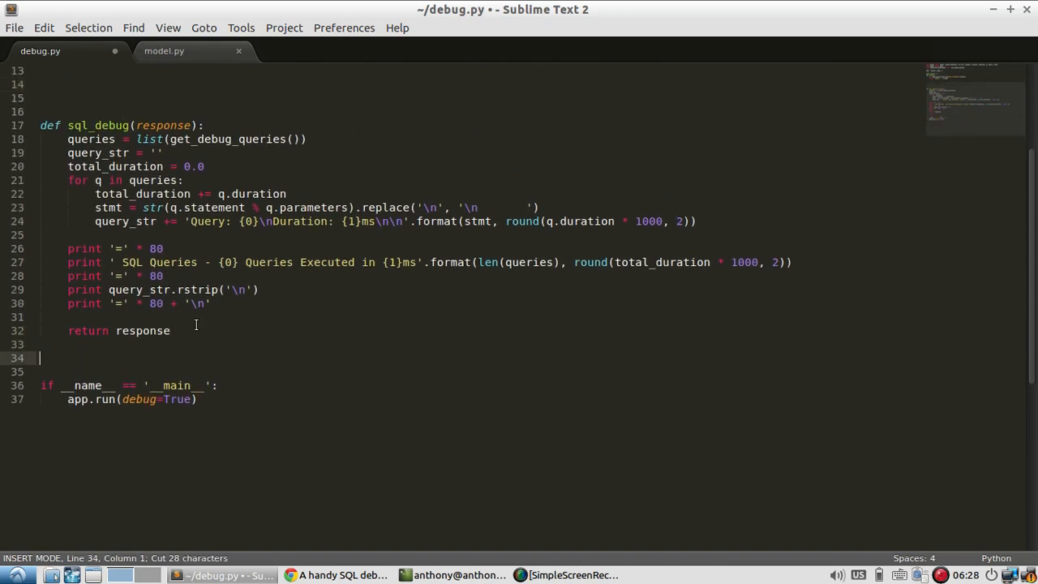
pyautogui.scroll(3)
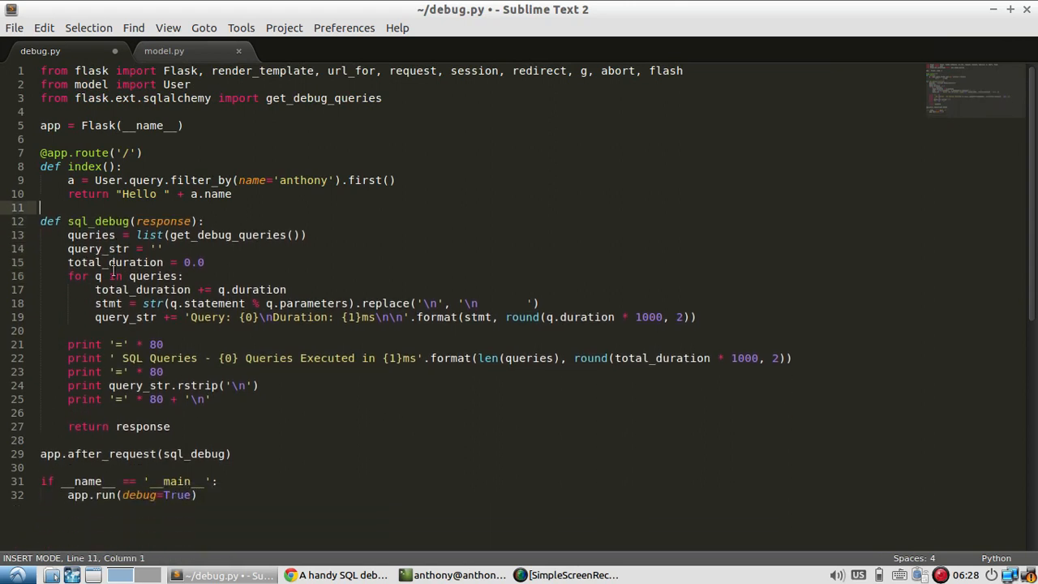
pyautogui.press('ctrl+s')
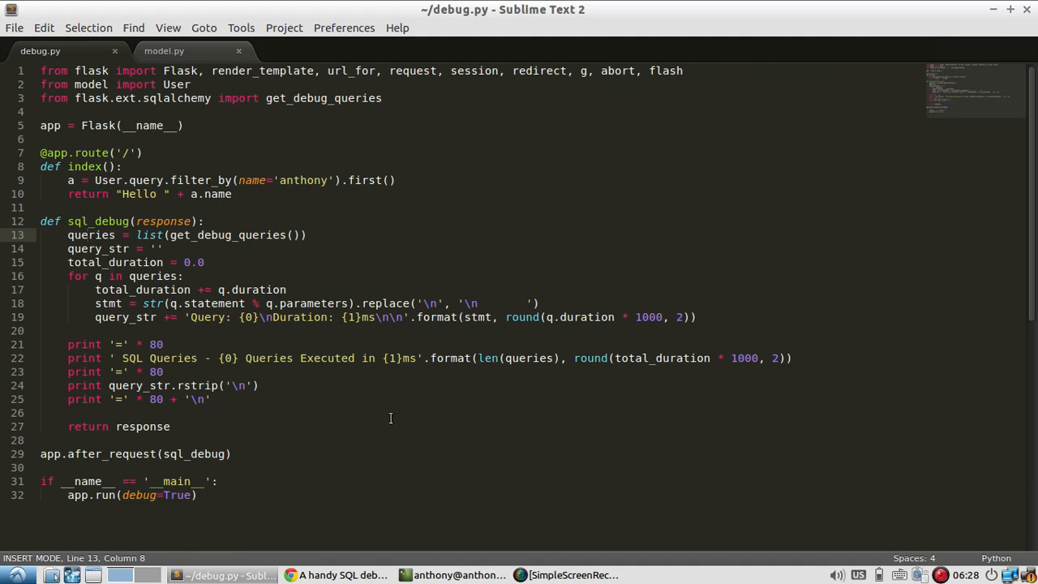
pyautogui.moveTo(748, 444)
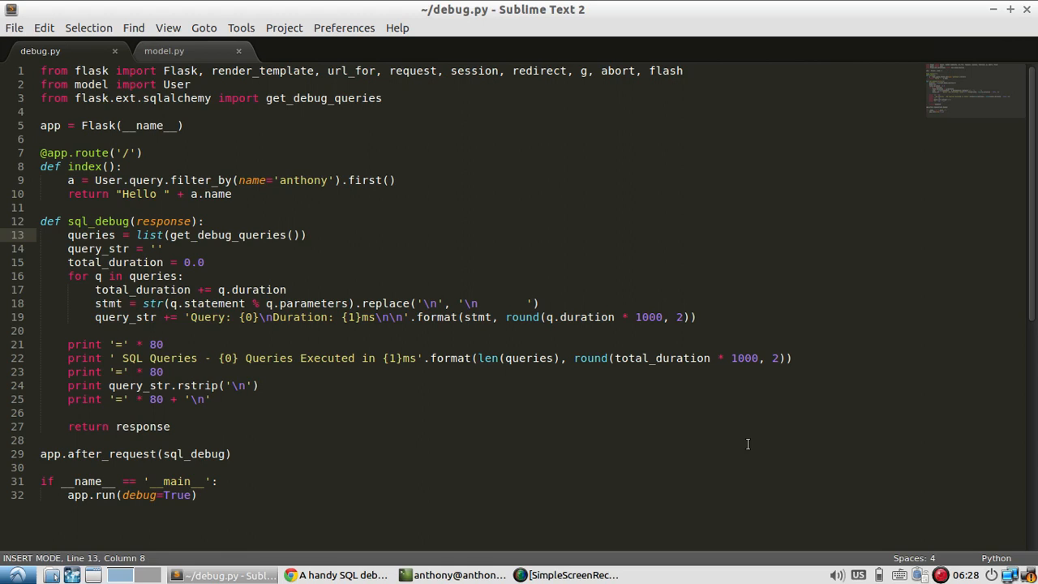
pyautogui.moveTo(559, 476)
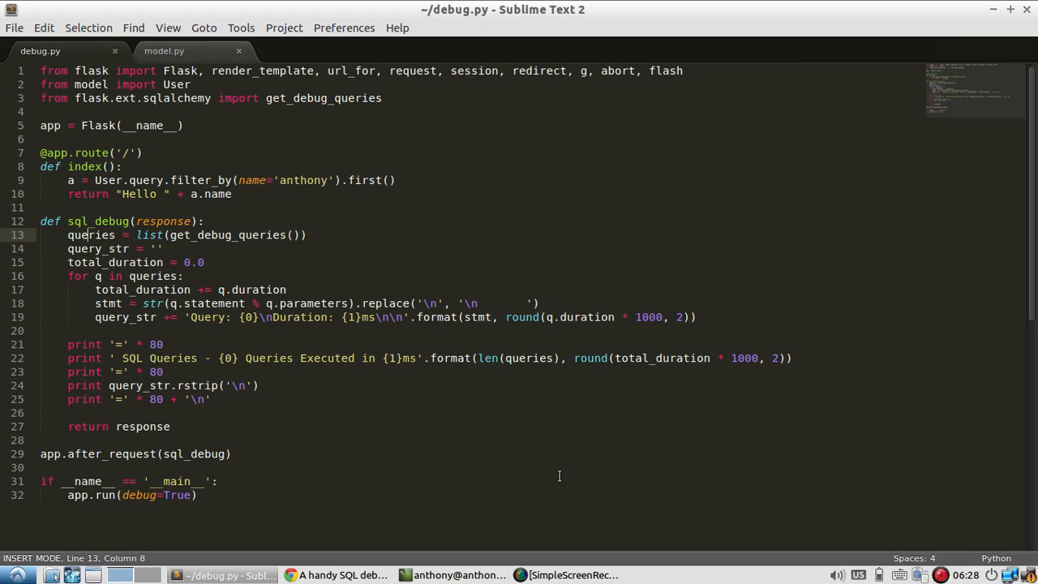
pyautogui.moveTo(350, 241)
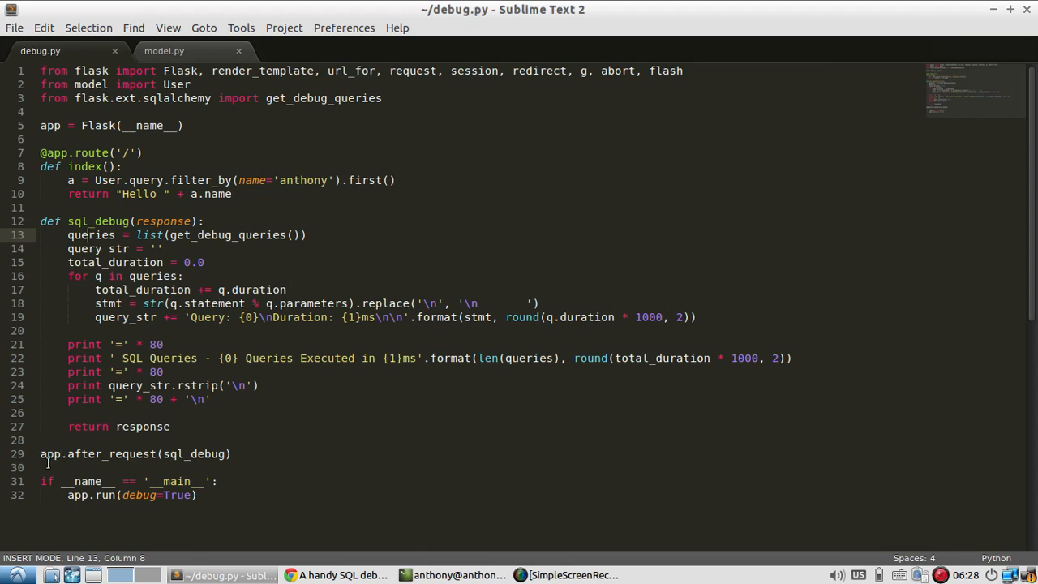
# Comment out app.after_request(sql_debug) on line 29 and save debug.py
pyautogui.click(103, 454)
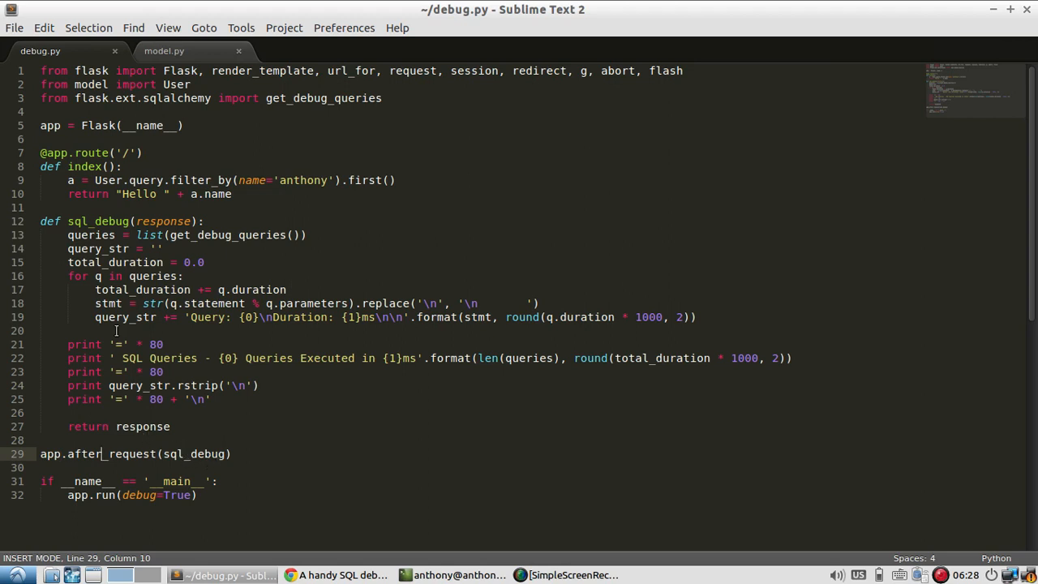
pyautogui.moveTo(385, 497)
pyautogui.write('pytho')
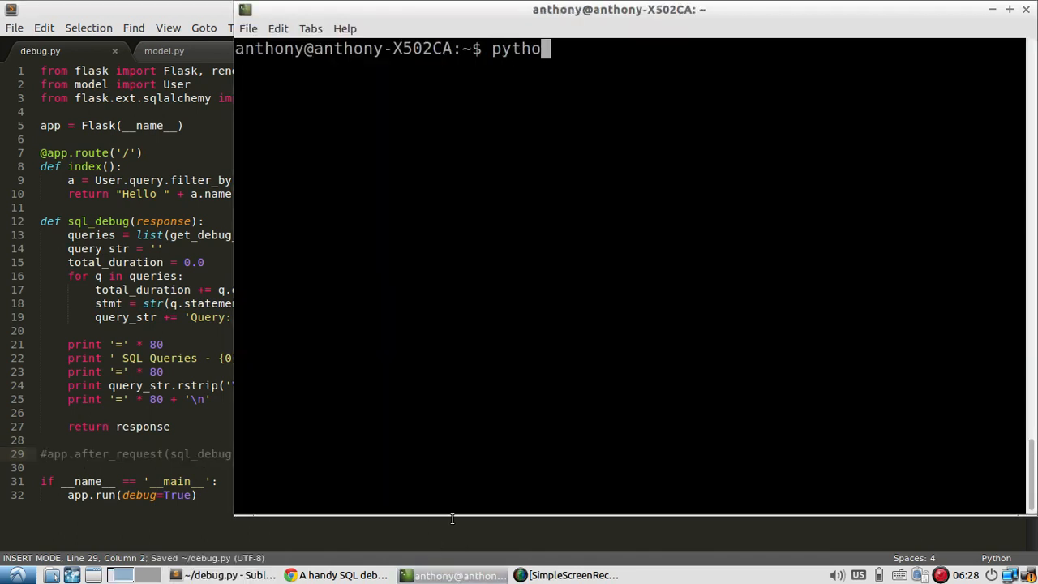
# Run python debug.py to serve Flask on 127.0.0.1:5000, then switch to its browser tab
pyautogui.press('Return')
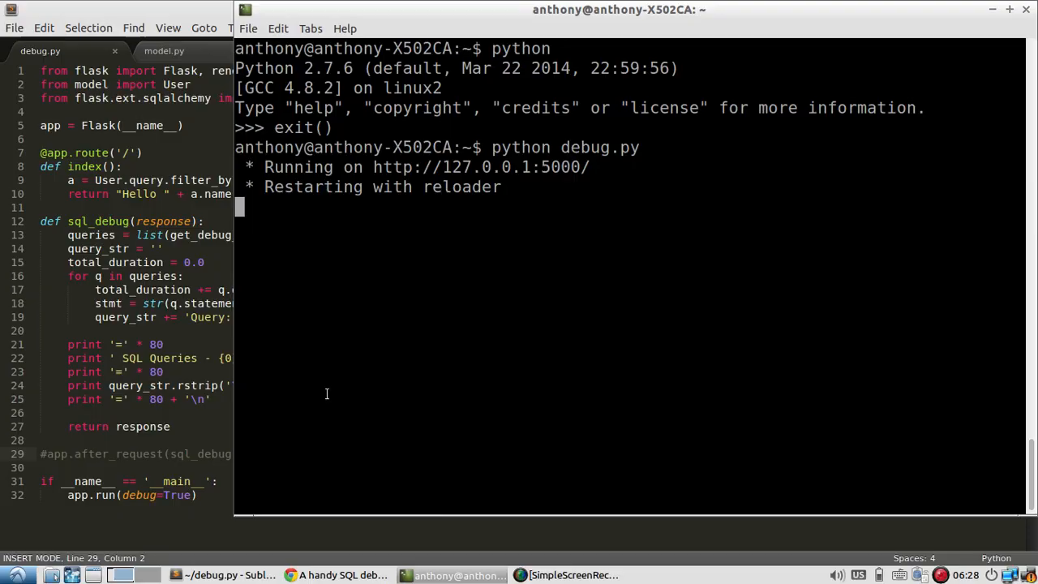
pyautogui.click(344, 575)
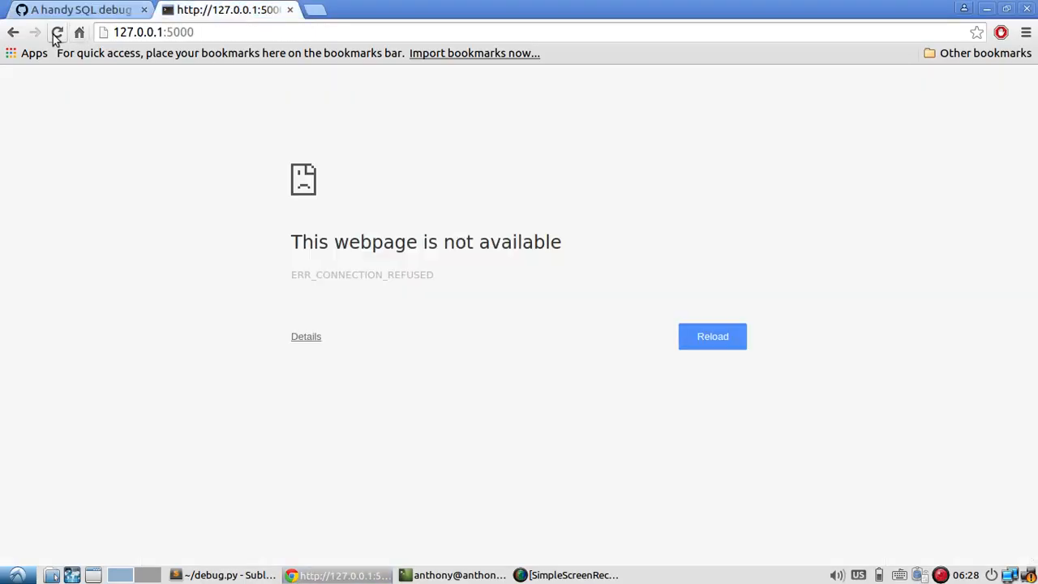
# Reload 127.0.0.1:5000 to see 'Hello anthony', then return to debug.py
pyautogui.click(56, 32)
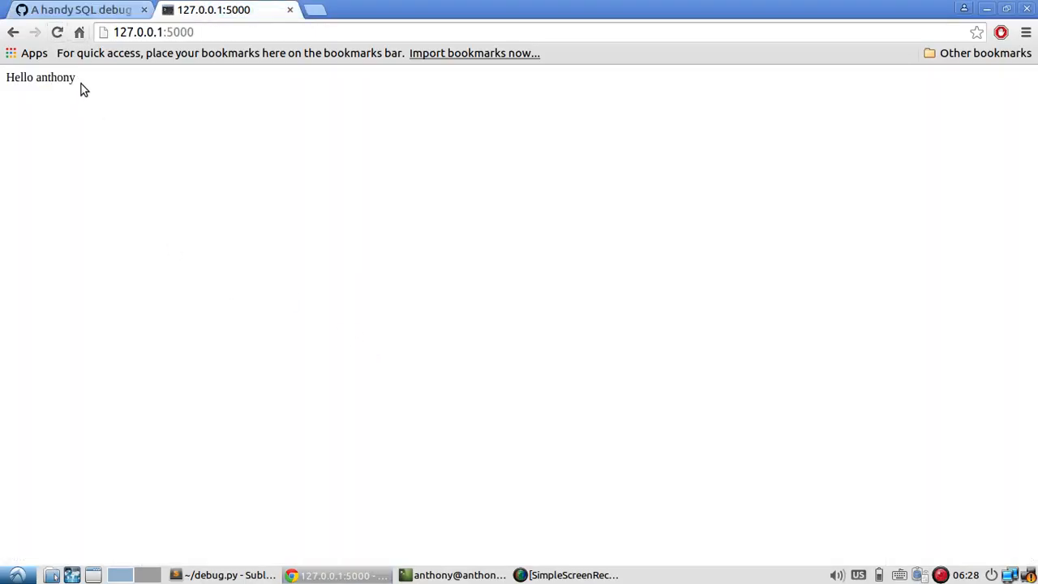
pyautogui.moveTo(188, 547)
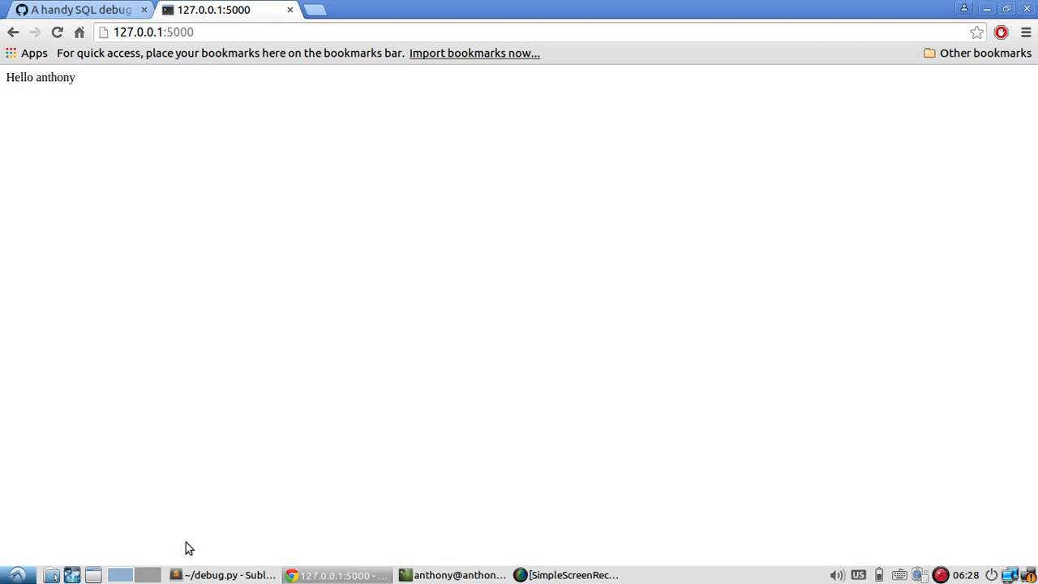
pyautogui.click(223, 575)
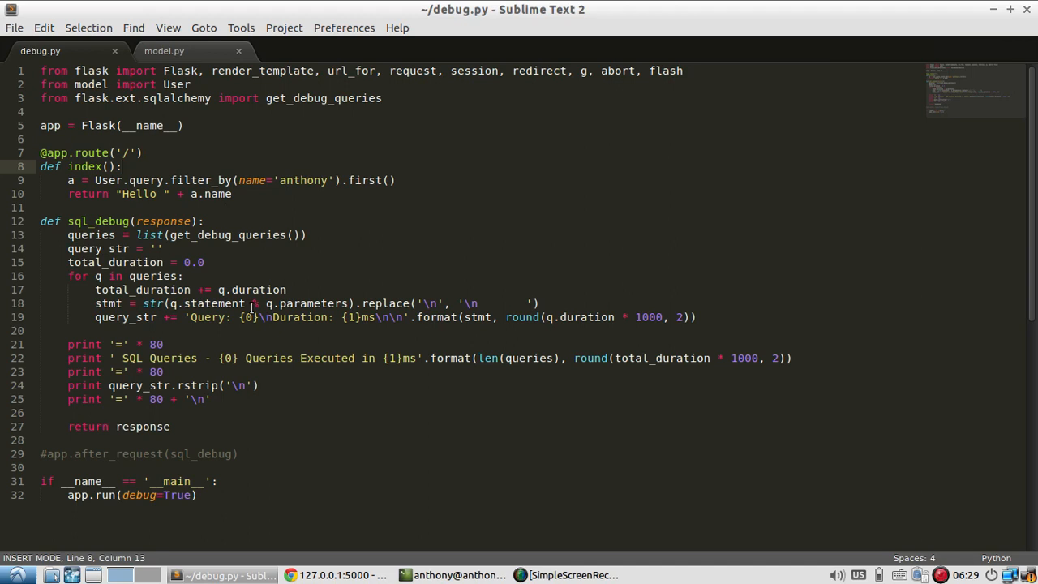
# Uncomment app.after_request(sql_debug), save, and watch the Flask server reload in the terminal
pyautogui.click(453, 575)
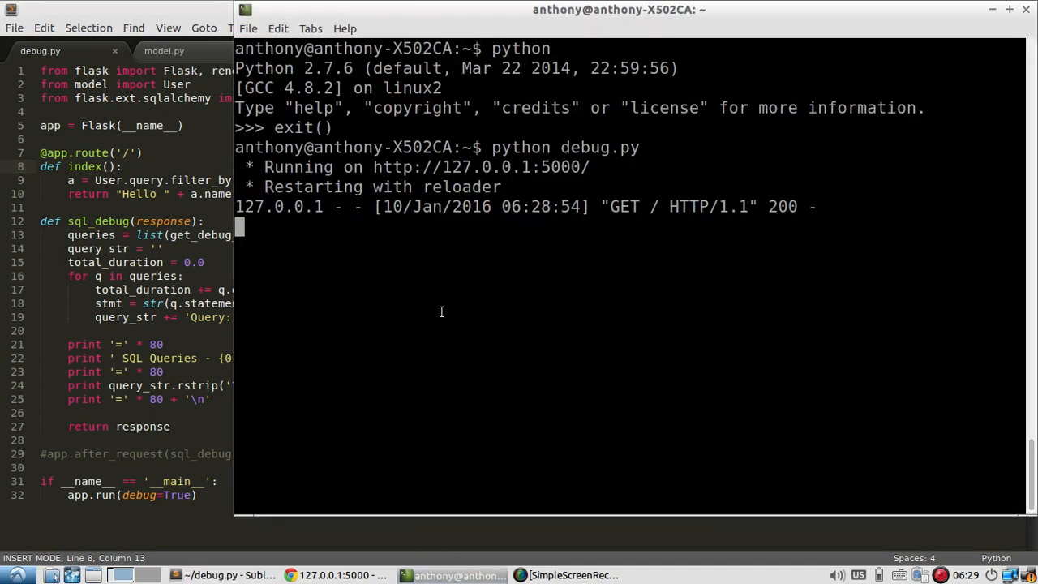
pyautogui.moveTo(373, 178)
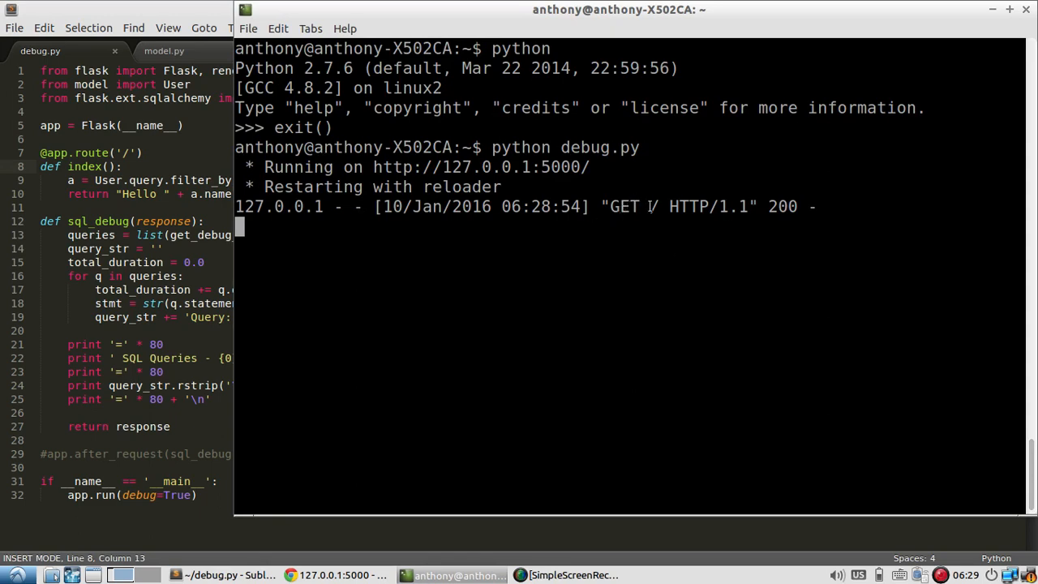
pyautogui.moveTo(229, 421)
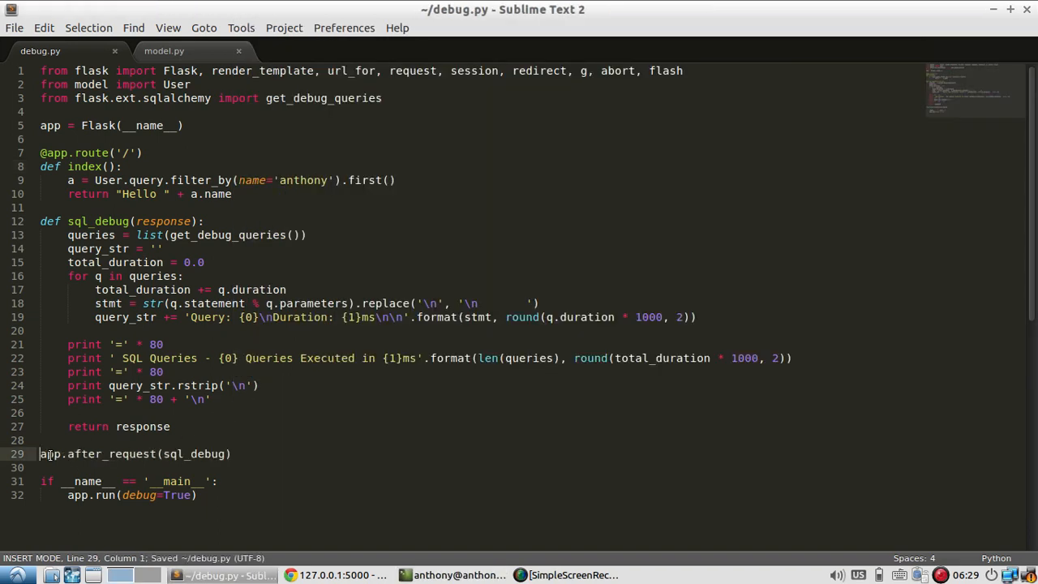
pyautogui.click(458, 575)
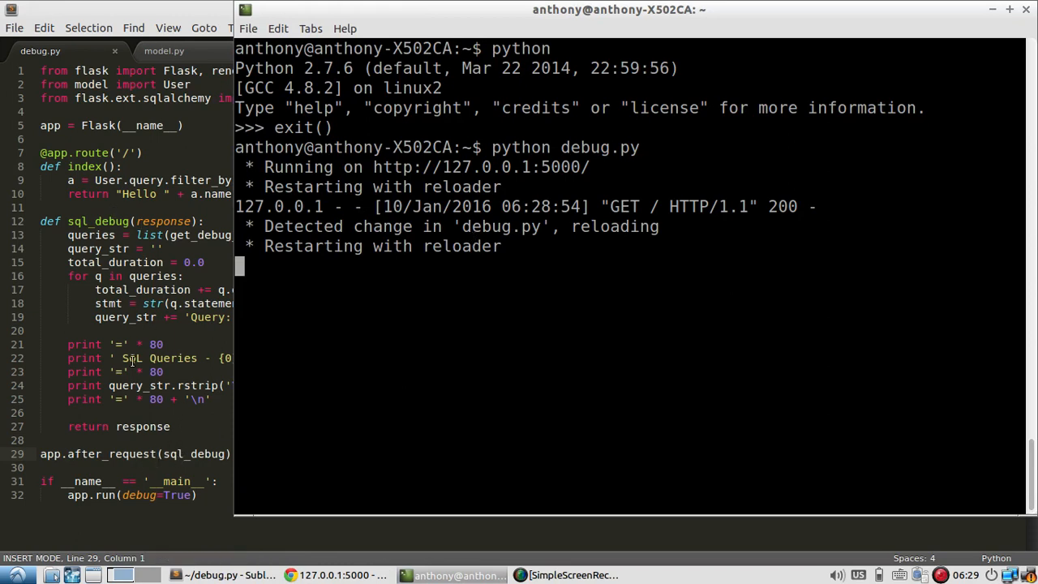
pyautogui.click(335, 575)
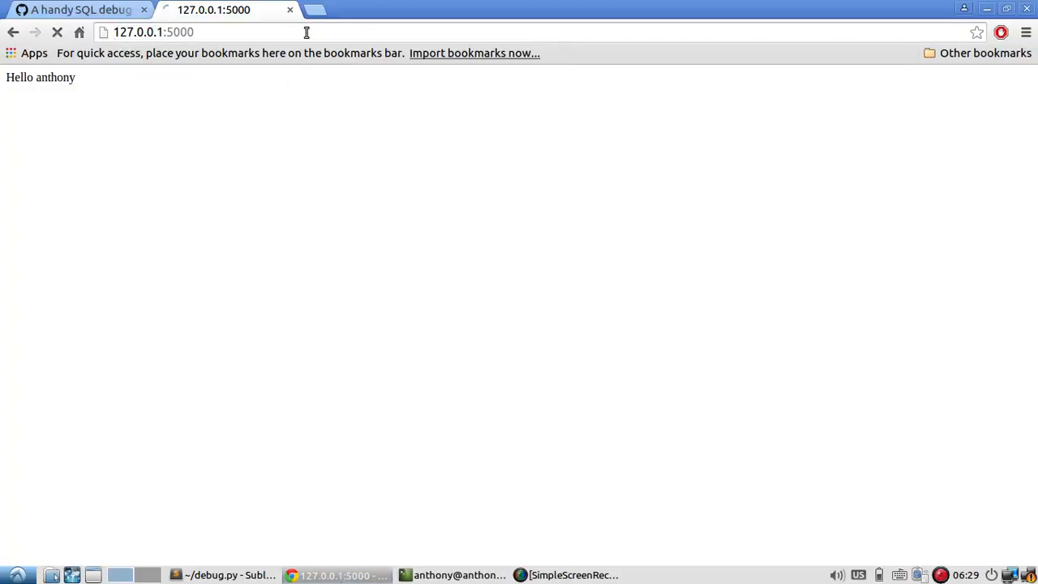
# Raise the terminal to read the SQL Queries report: one SELECT query in 39.64ms
pyautogui.click(458, 575)
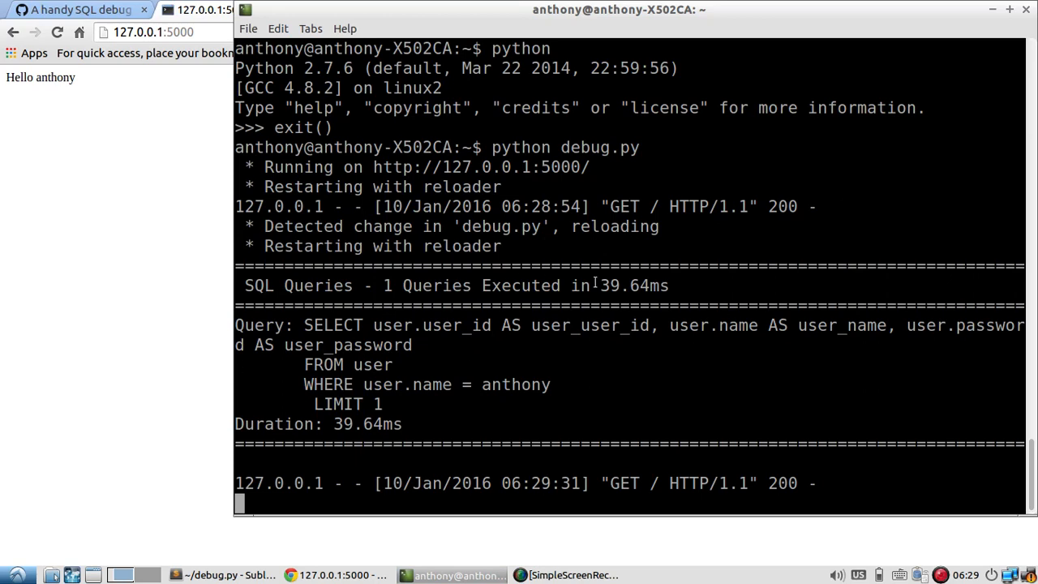
pyautogui.moveTo(282, 290)
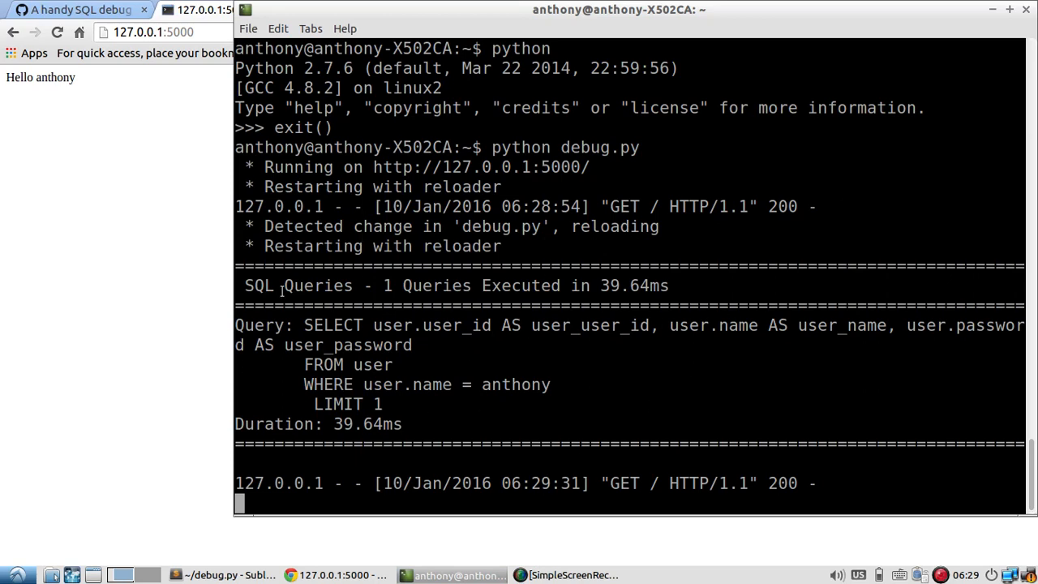
pyautogui.moveTo(376, 337)
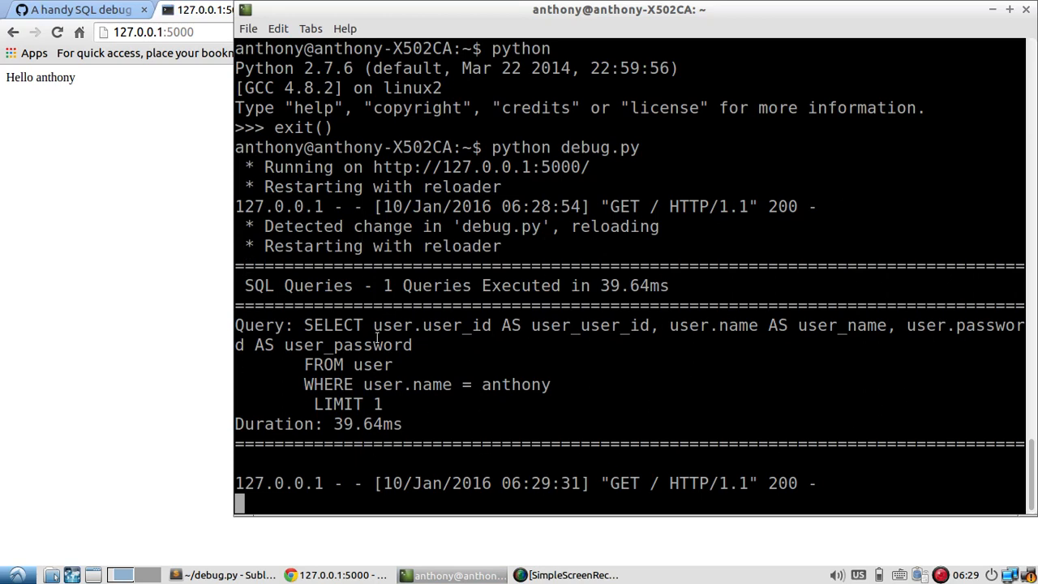
pyautogui.moveTo(337, 317)
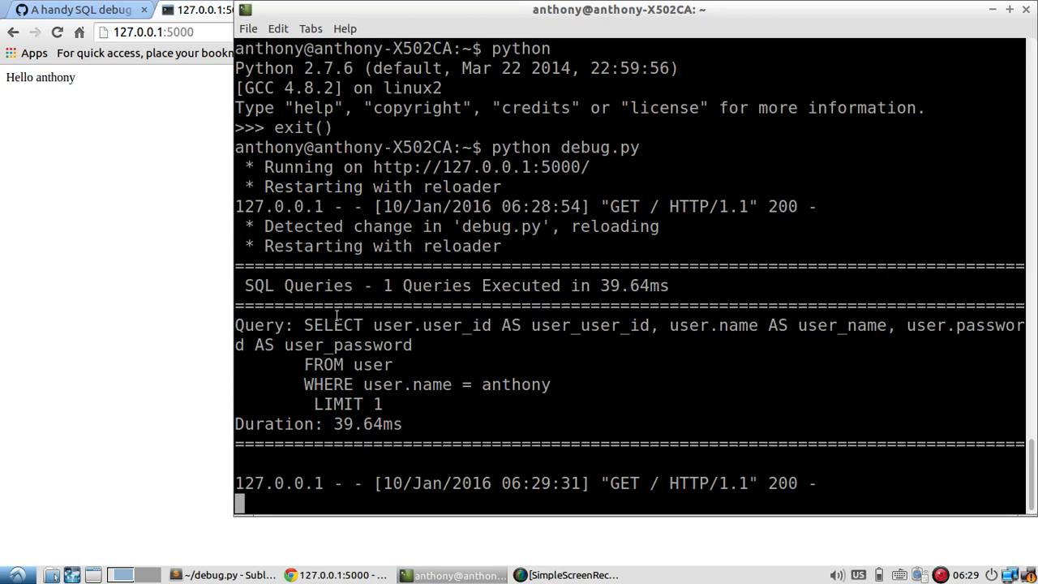
pyautogui.moveTo(476, 367)
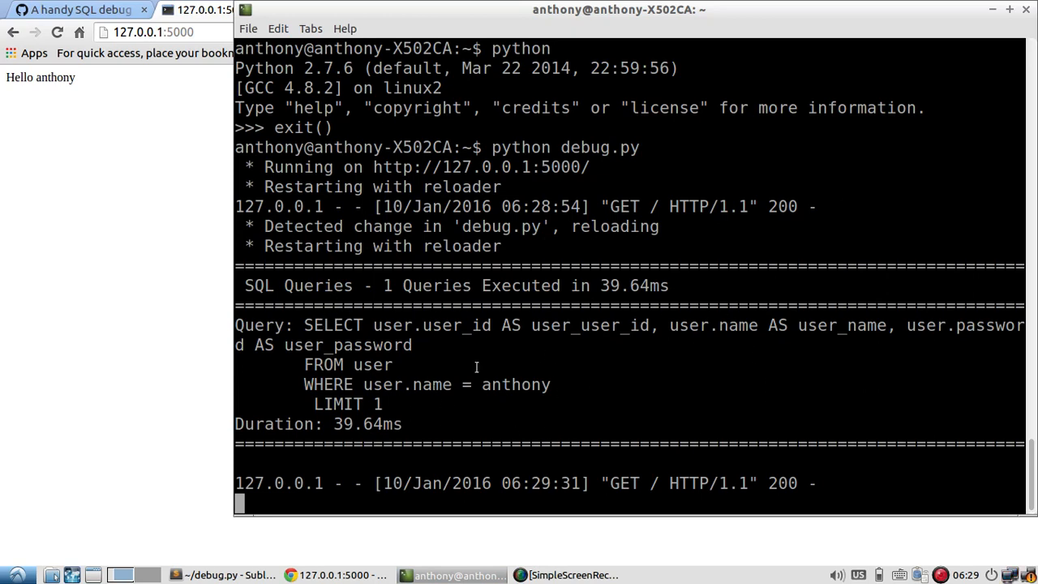
pyautogui.moveTo(379, 343)
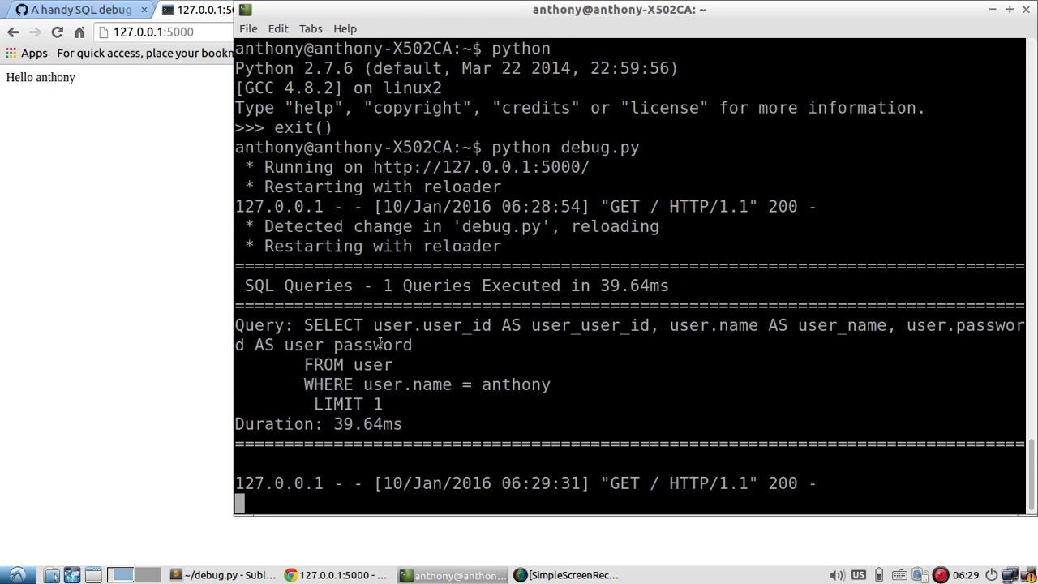
pyautogui.moveTo(621, 306)
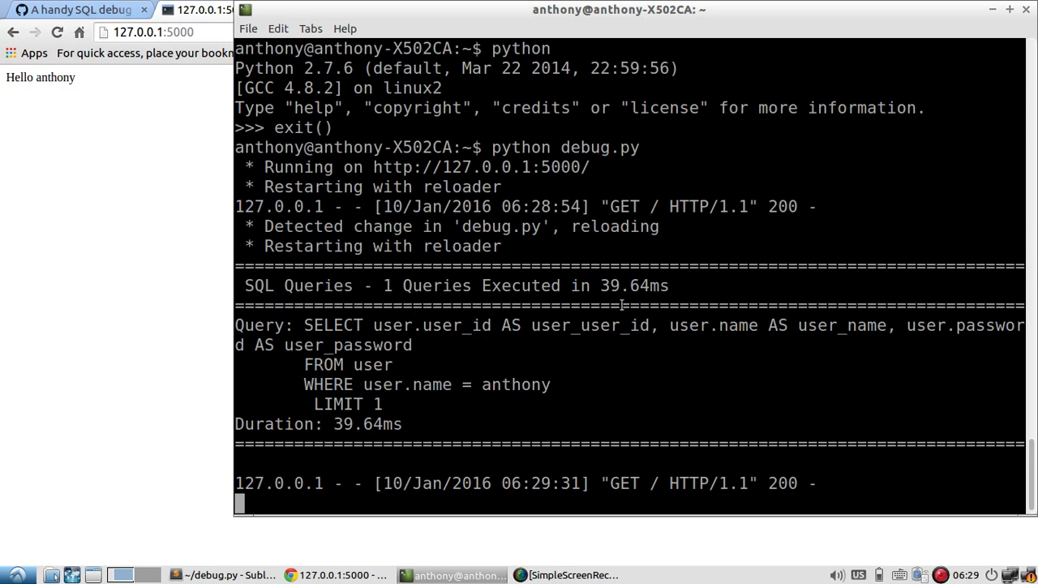
pyautogui.moveTo(374, 367)
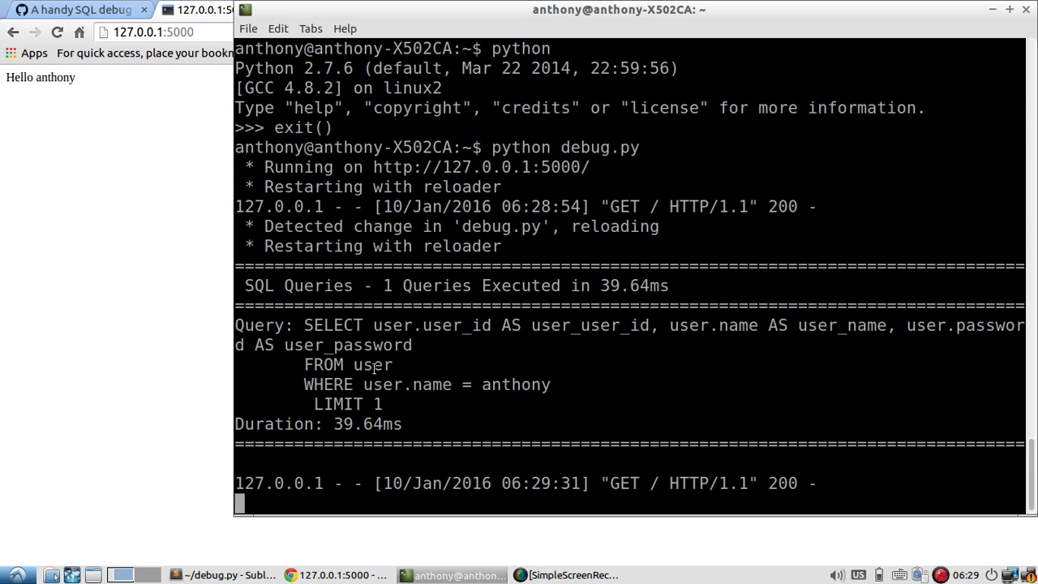
pyautogui.moveTo(374, 398)
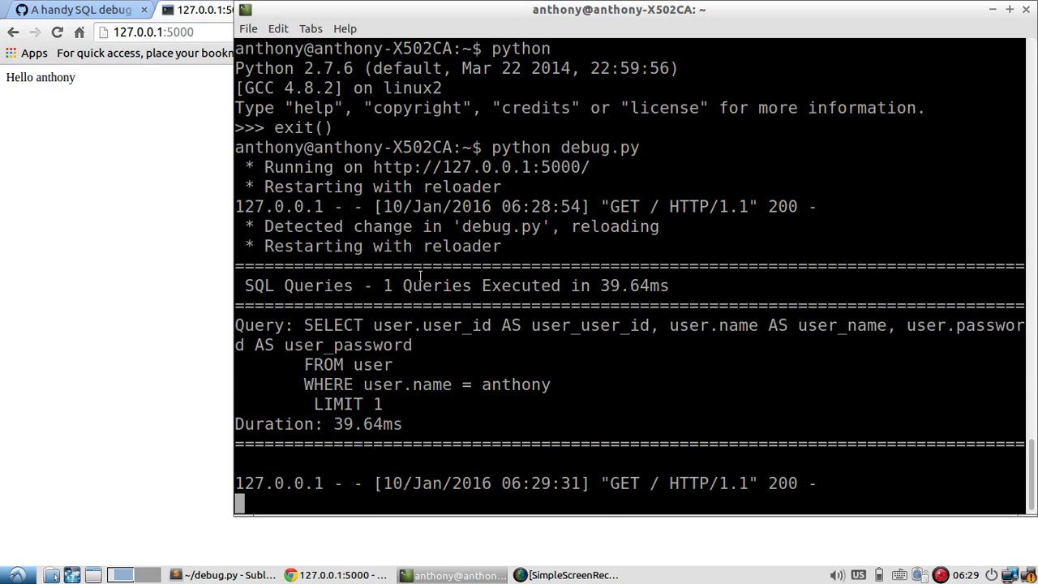
pyautogui.moveTo(481, 366)
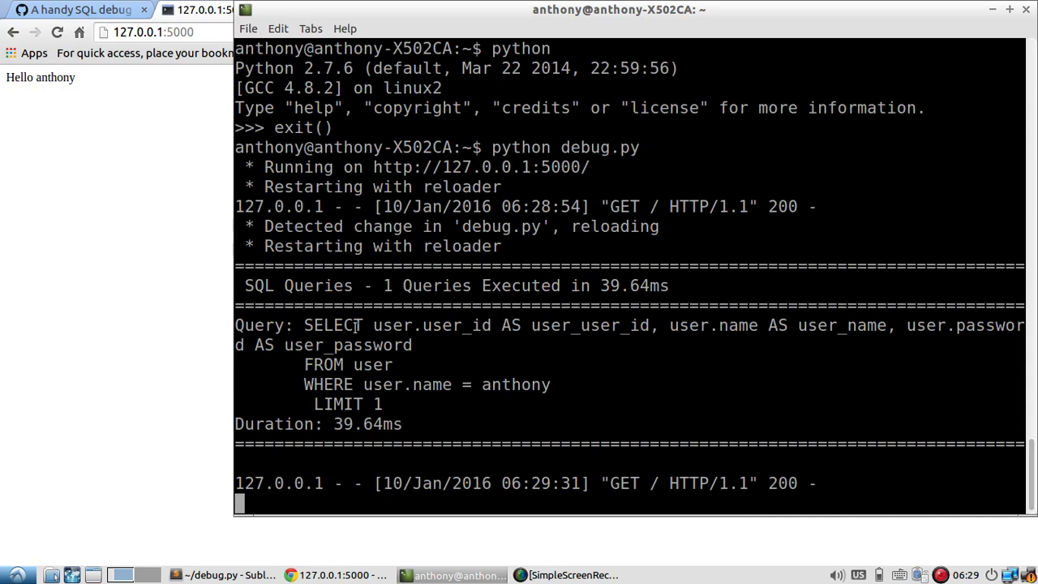
pyautogui.moveTo(454, 342)
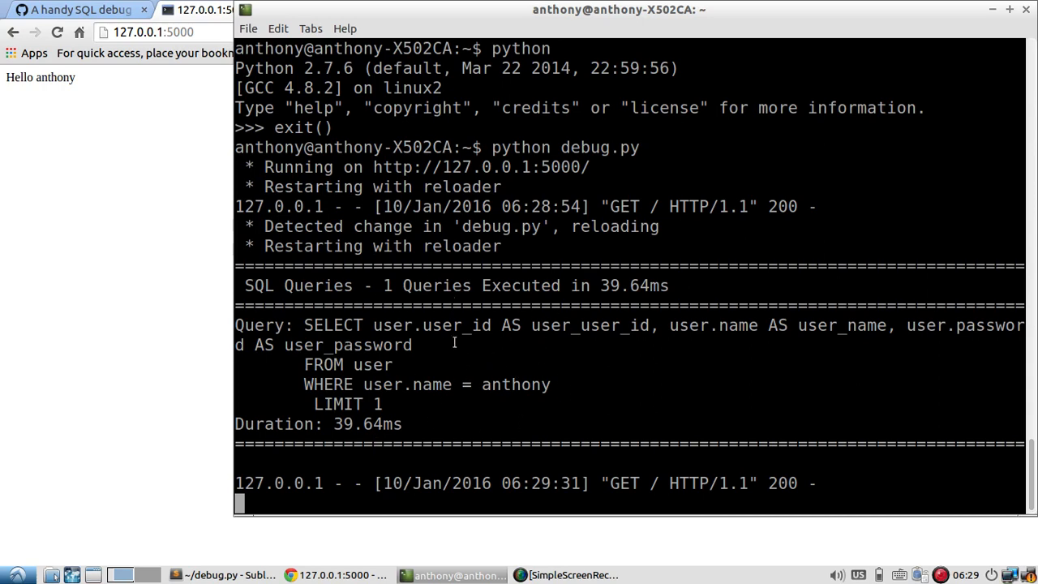
pyautogui.moveTo(369, 291)
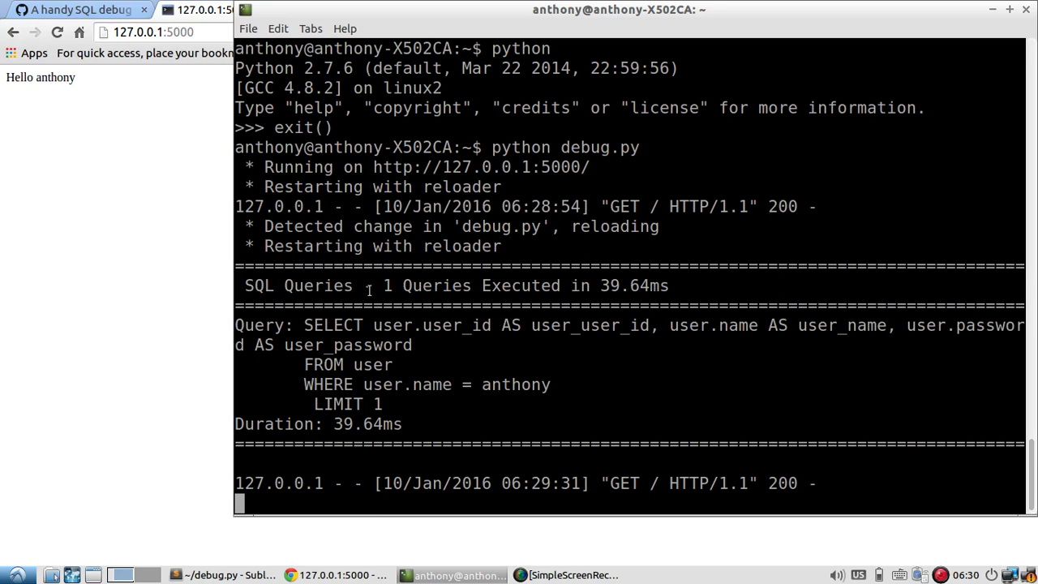
# Switch to Sublime Text to view the active sql_debug function and its after_request registration
pyautogui.click(219, 576)
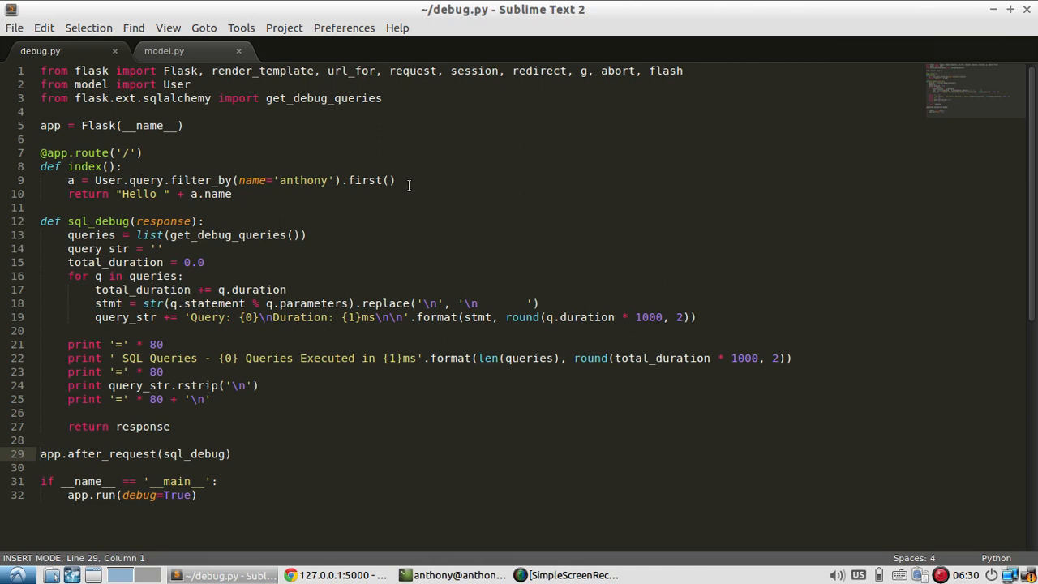
pyautogui.moveTo(449, 454)
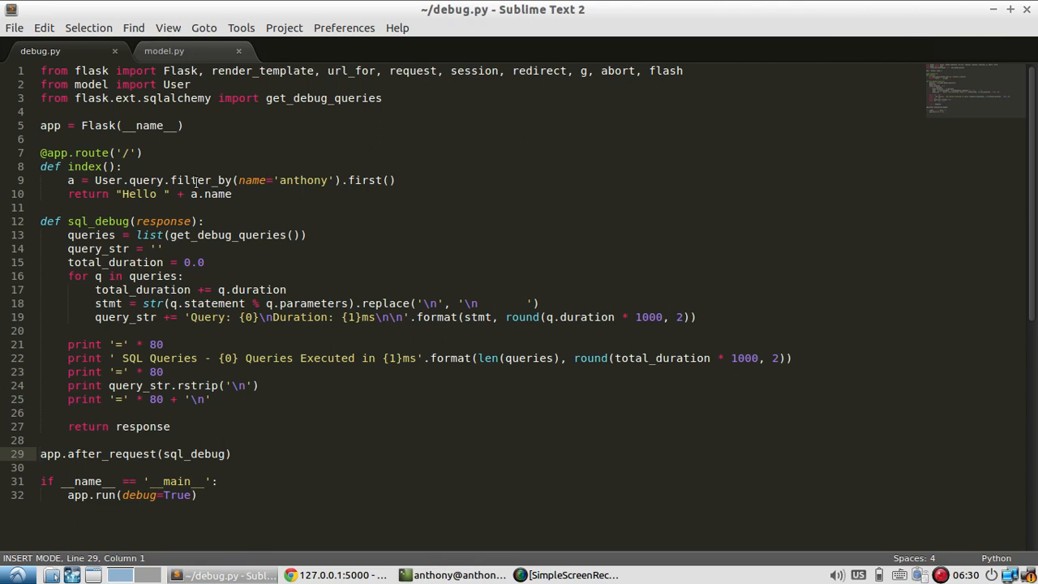
pyautogui.moveTo(465, 236)
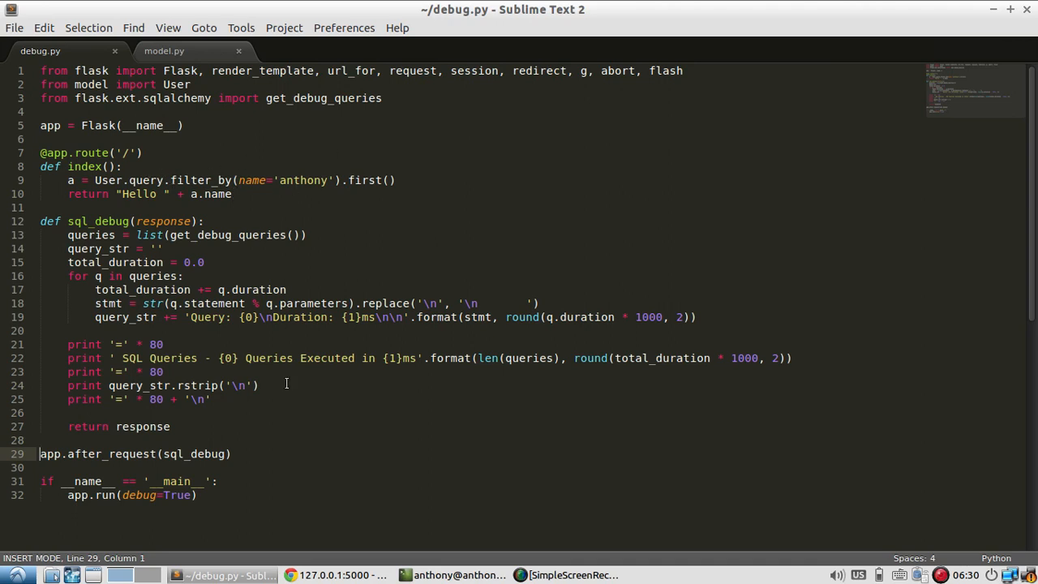
pyautogui.moveTo(494, 445)
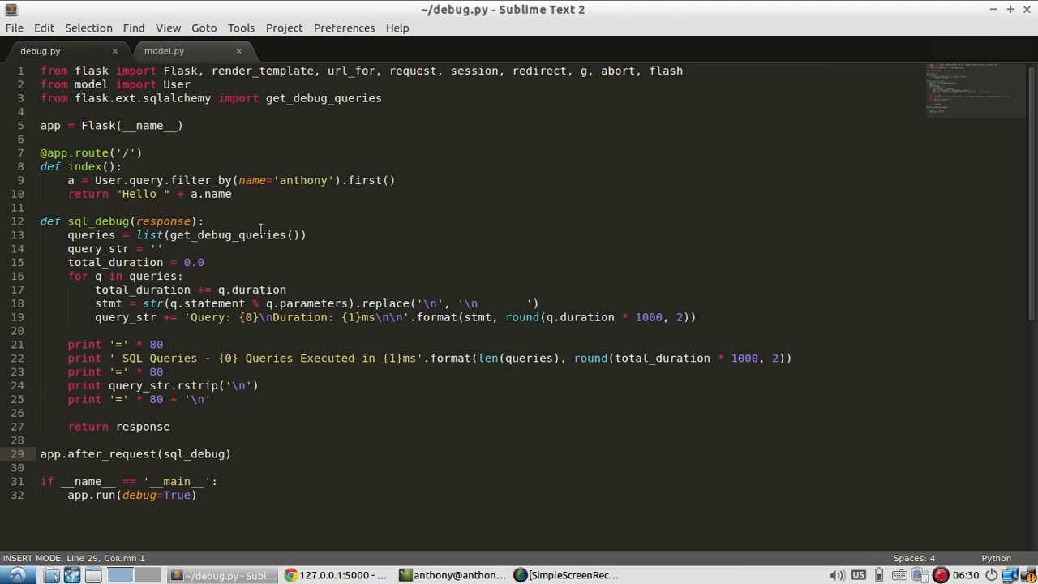
# Bring the terminal forward again to review the one-query, 39.64ms SQL debug report
pyautogui.click(458, 575)
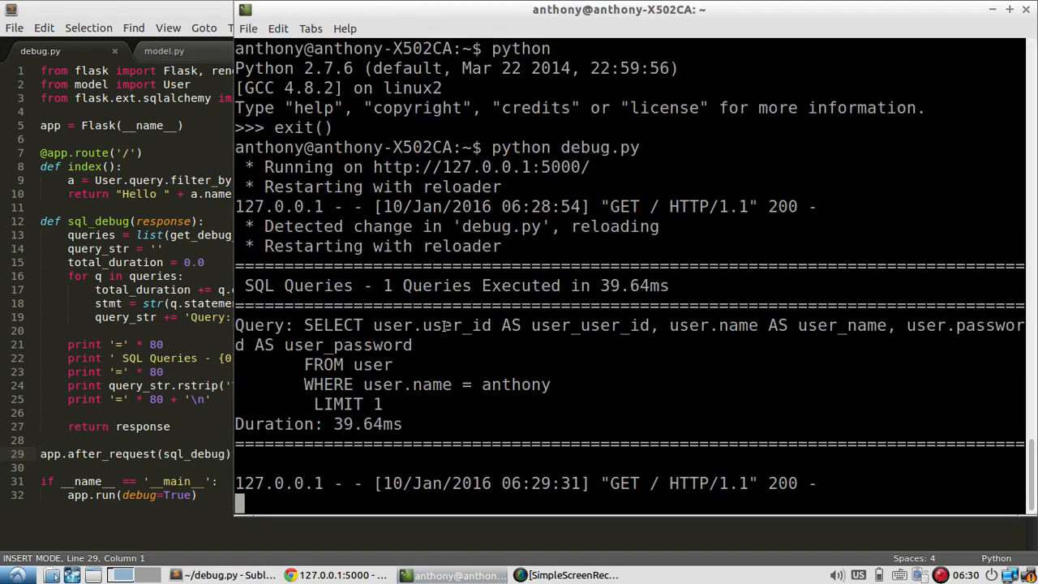
pyautogui.moveTo(581, 414)
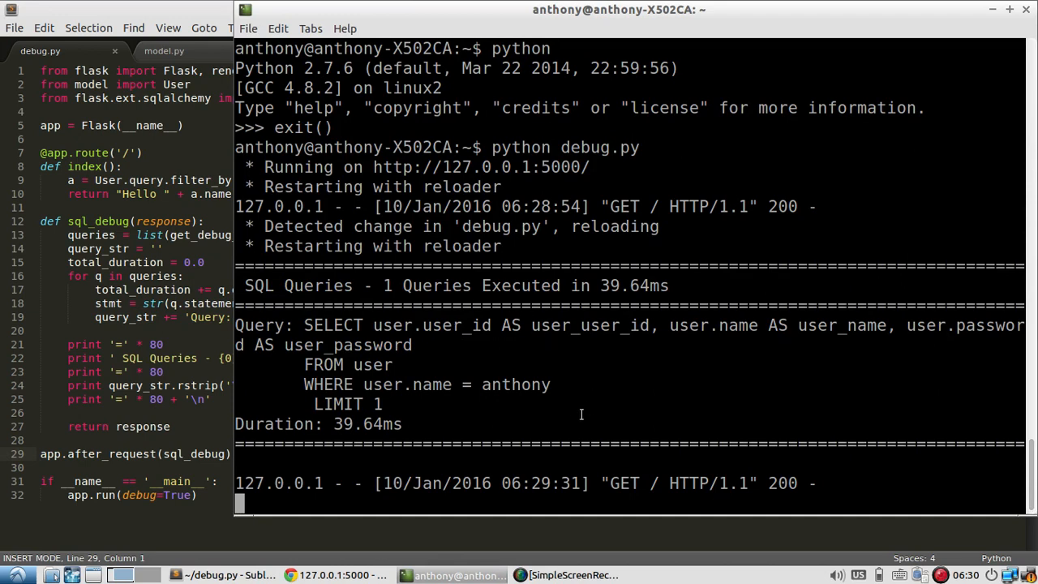
pyautogui.moveTo(567, 424)
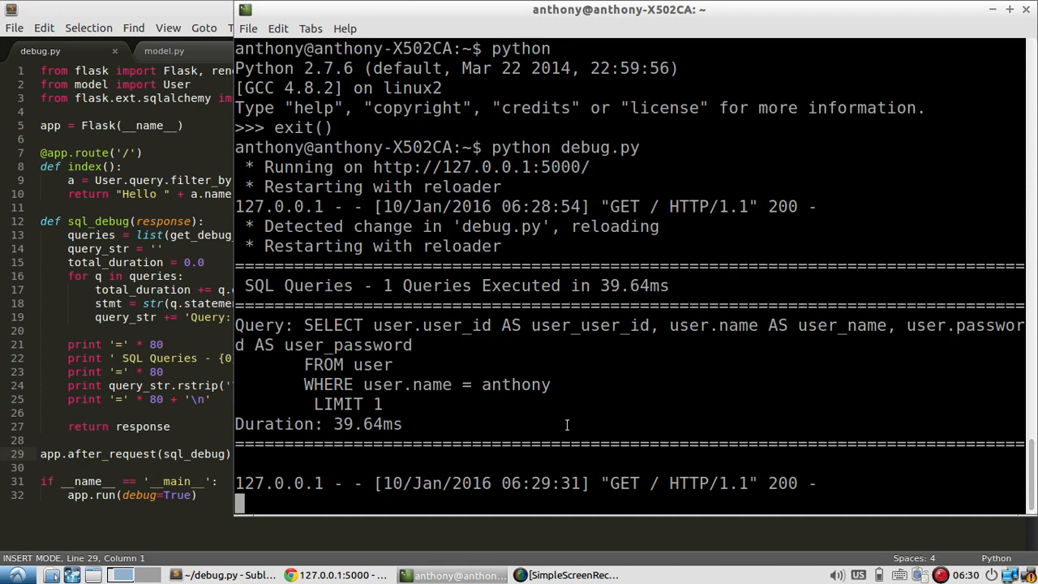
pyautogui.moveTo(556, 295)
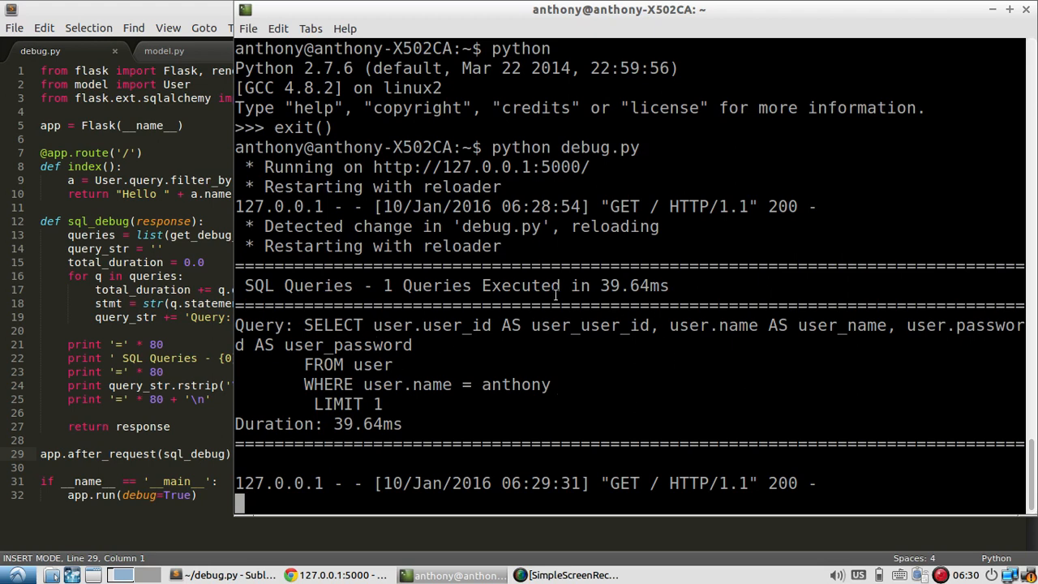
pyautogui.moveTo(565, 424)
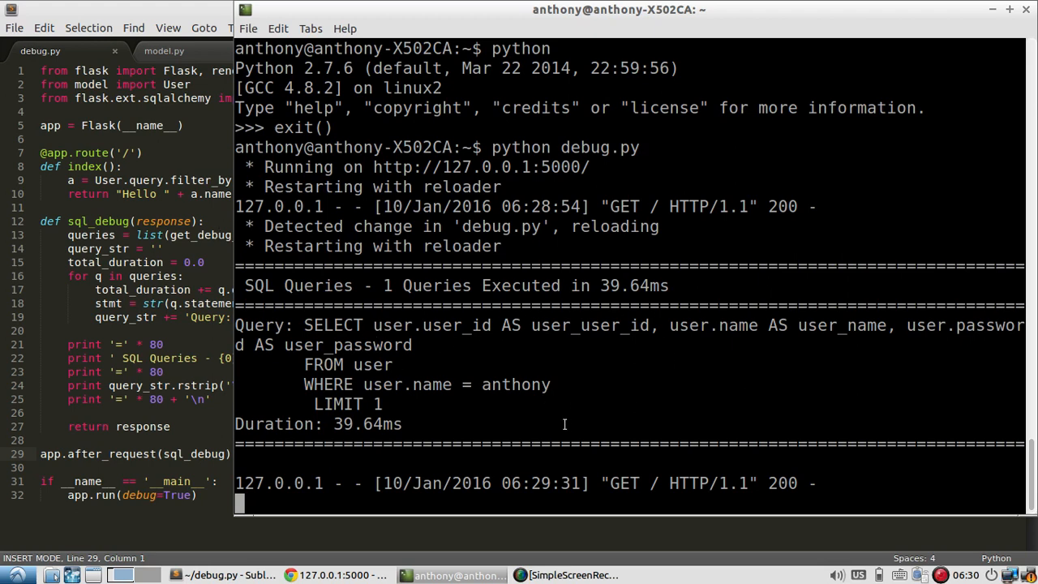
pyautogui.moveTo(434, 394)
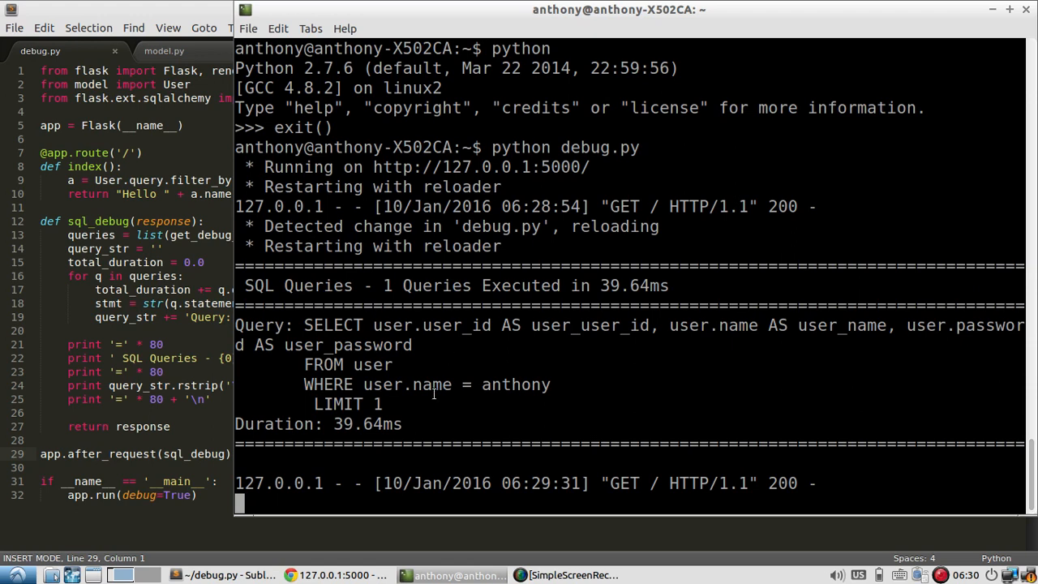
pyautogui.moveTo(352, 306)
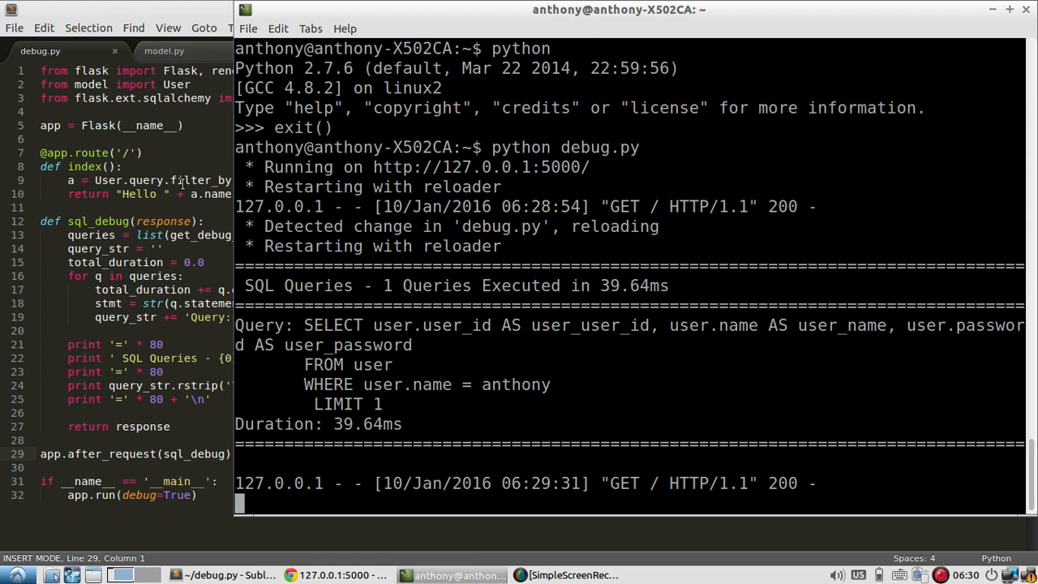
pyautogui.moveTo(158, 166)
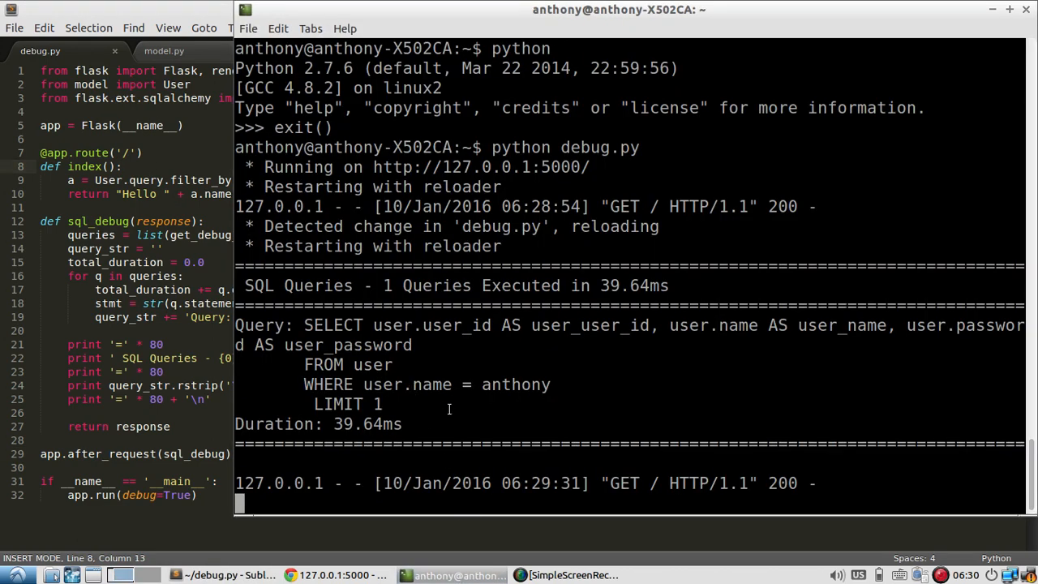
pyautogui.moveTo(578, 402)
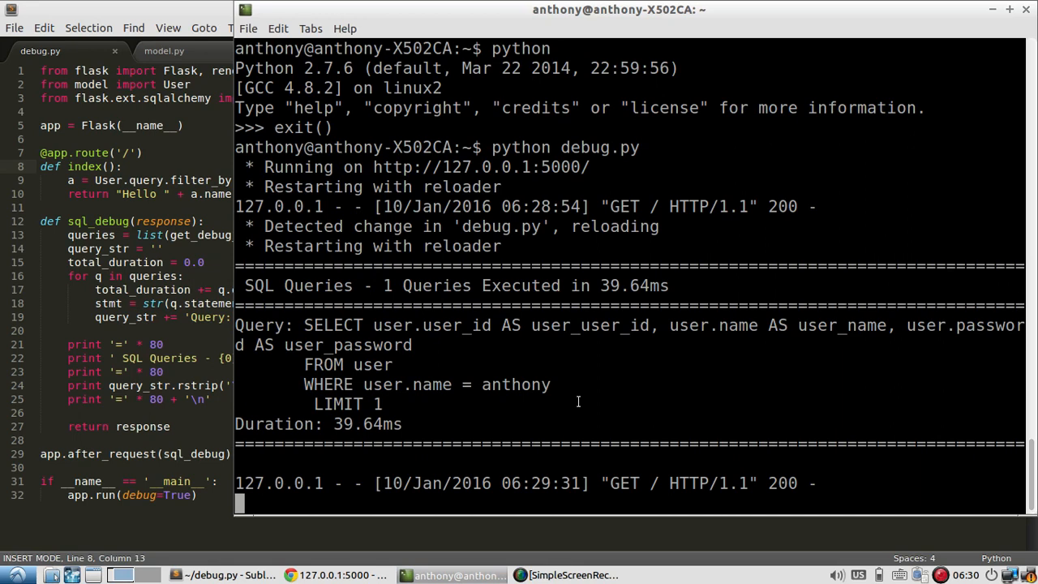
pyautogui.moveTo(495, 413)
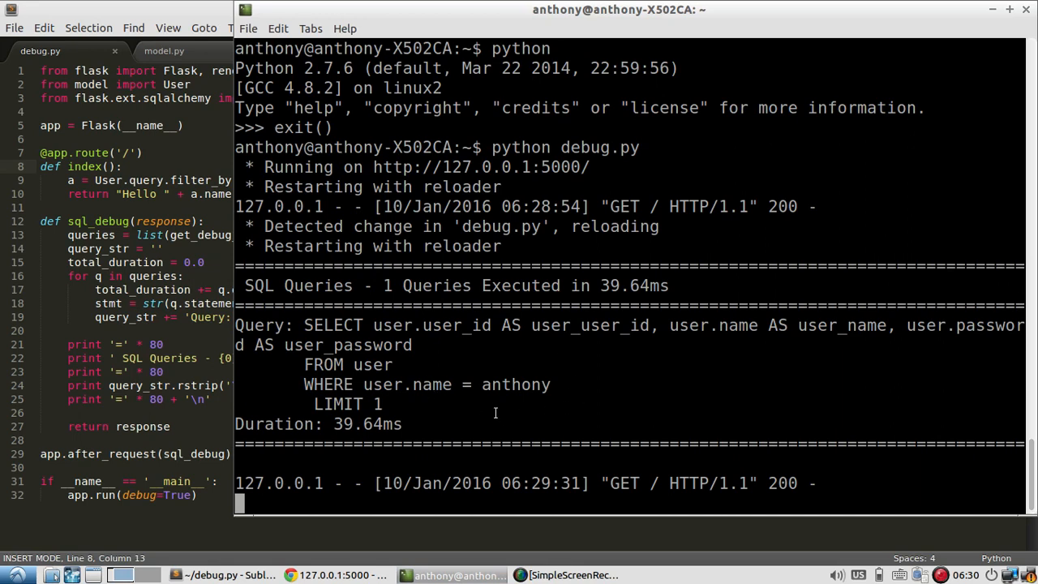
pyautogui.click(219, 576)
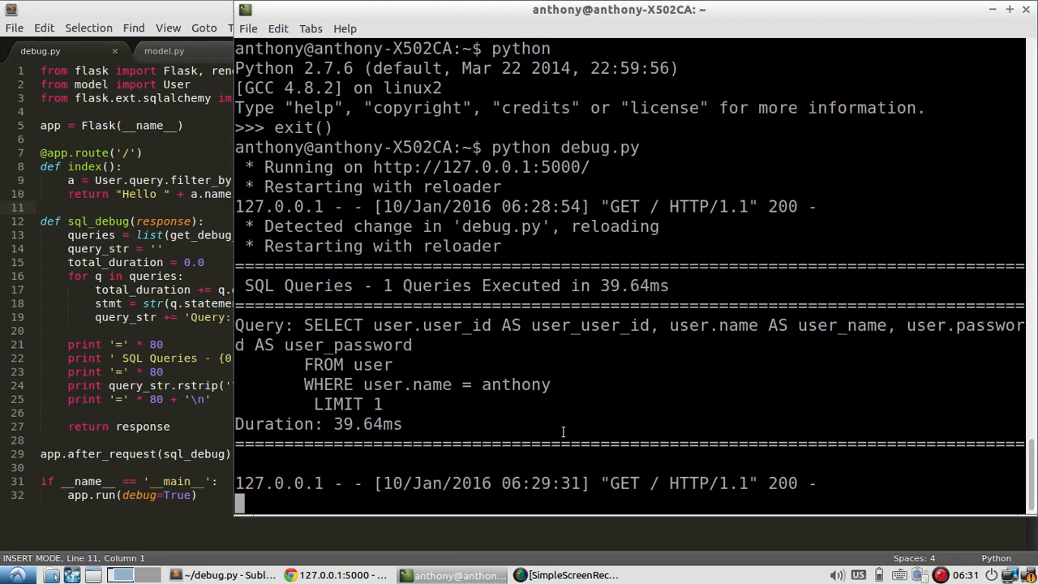
pyautogui.moveTo(621, 371)
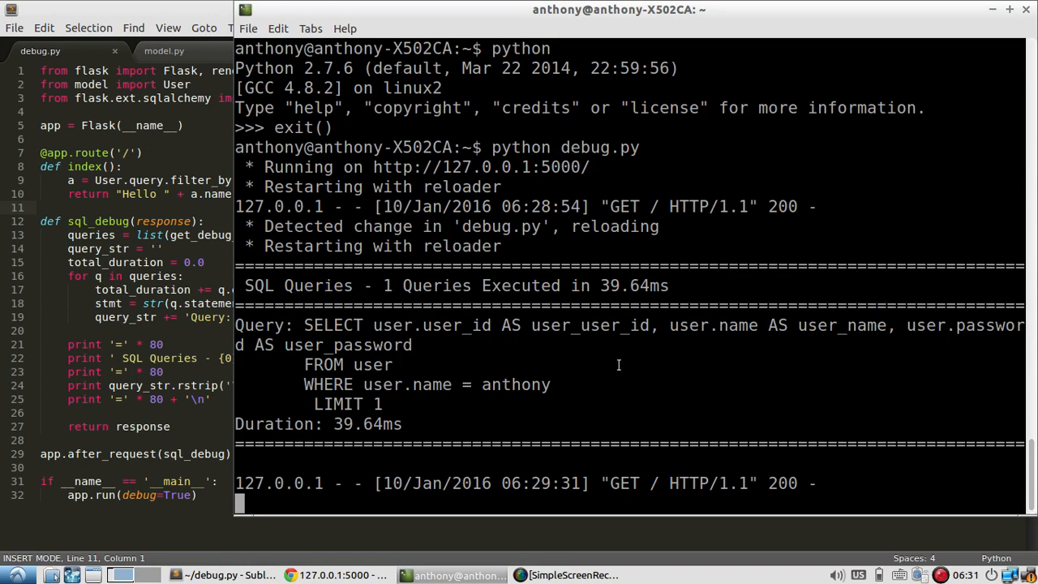
pyautogui.moveTo(509, 383)
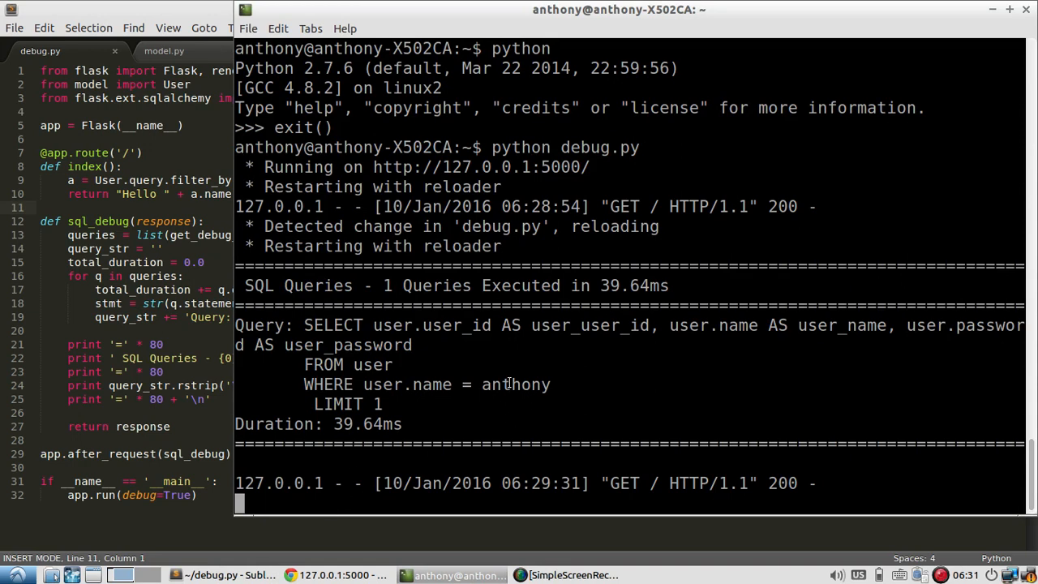